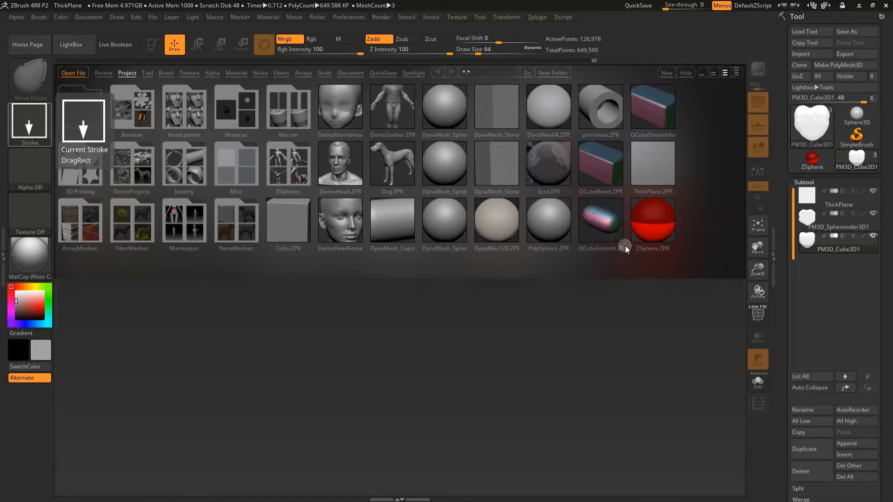
Load ThickPlane.ZPR, append a Cube3D, flatten it with Transpose and sculpt a leaf.
click(652, 164)
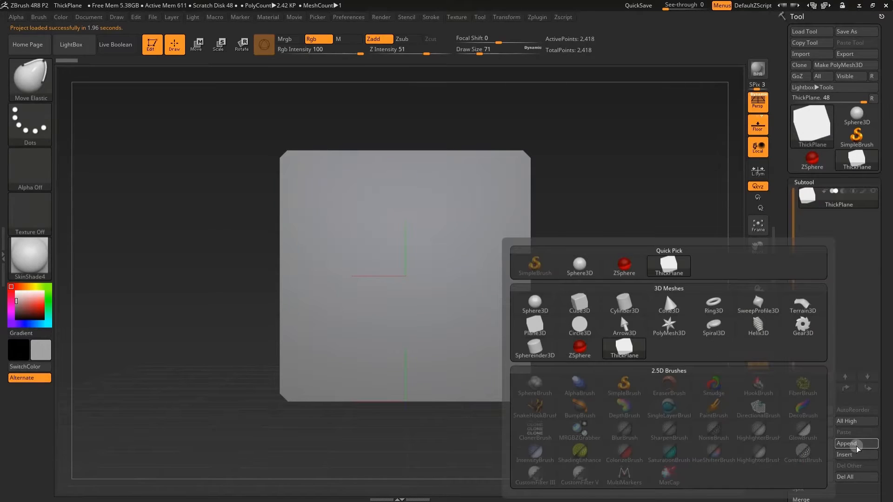
click(847, 443)
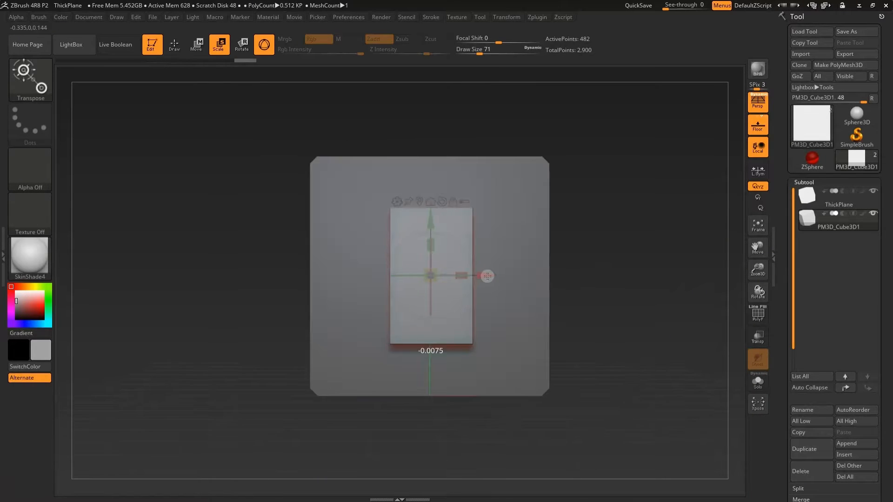
click(38, 16)
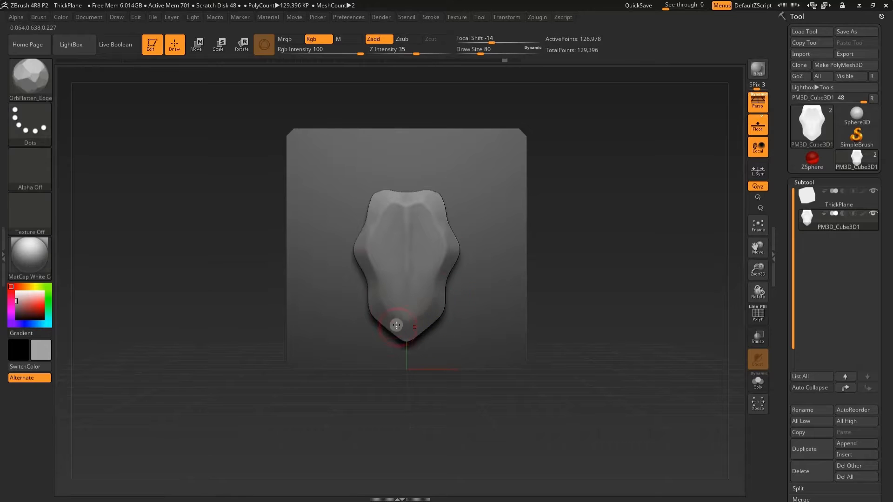
click(29, 125)
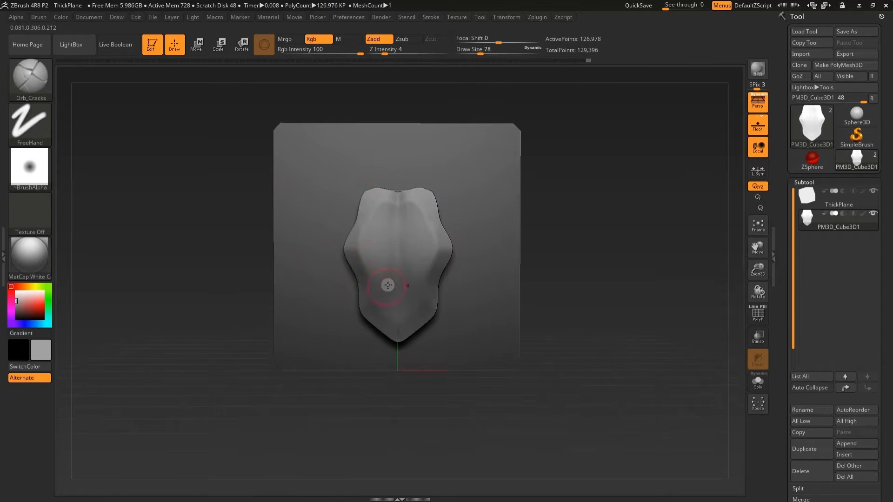
click(196, 45)
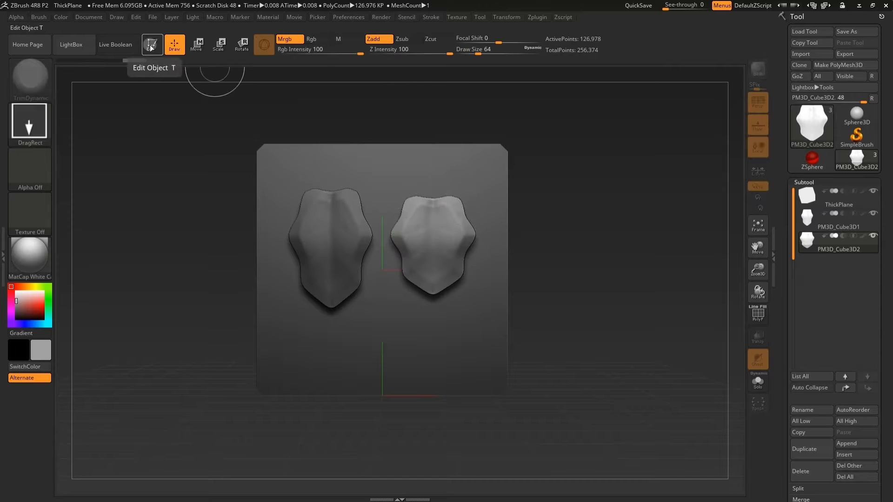
Reshape the duplicated leaf and stretch a new cube into a long stem.
click(151, 45)
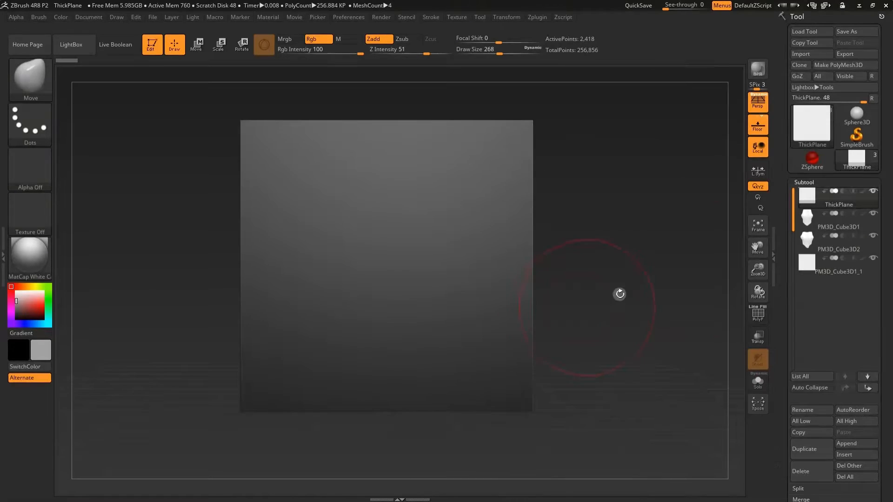
click(838, 263)
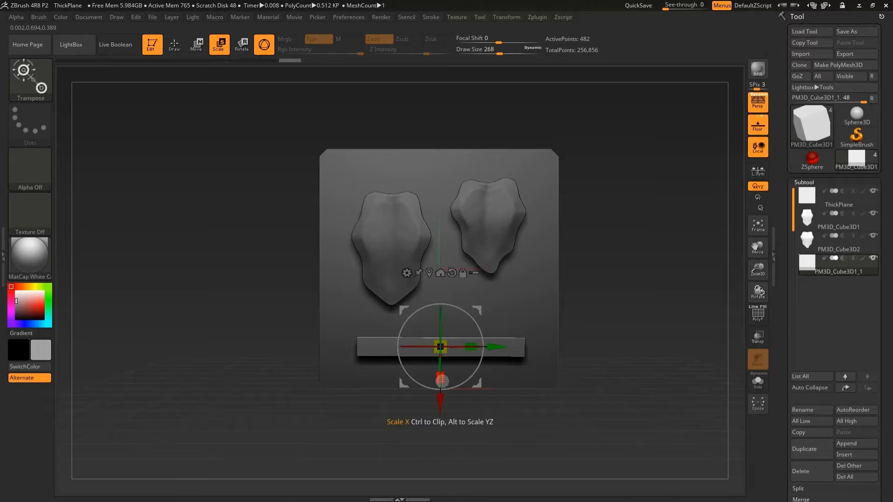
click(173, 45)
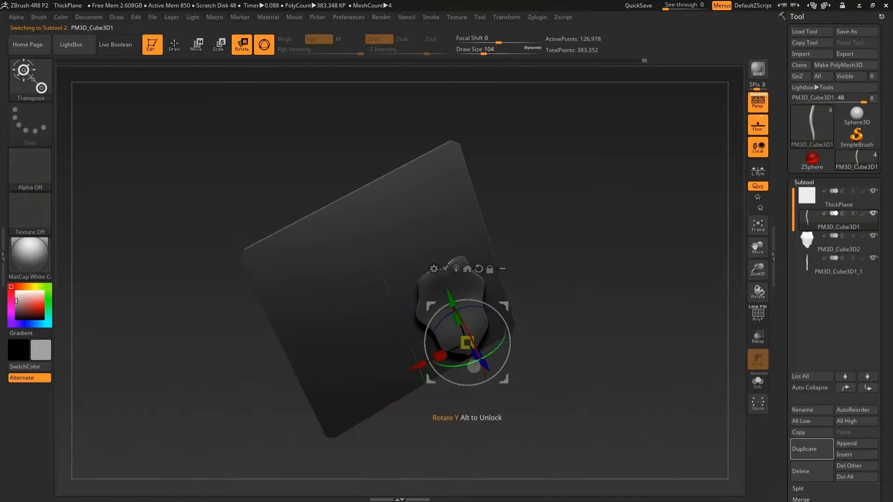
Rotate and position the first leaf, second leaf and stem subtools.
click(839, 241)
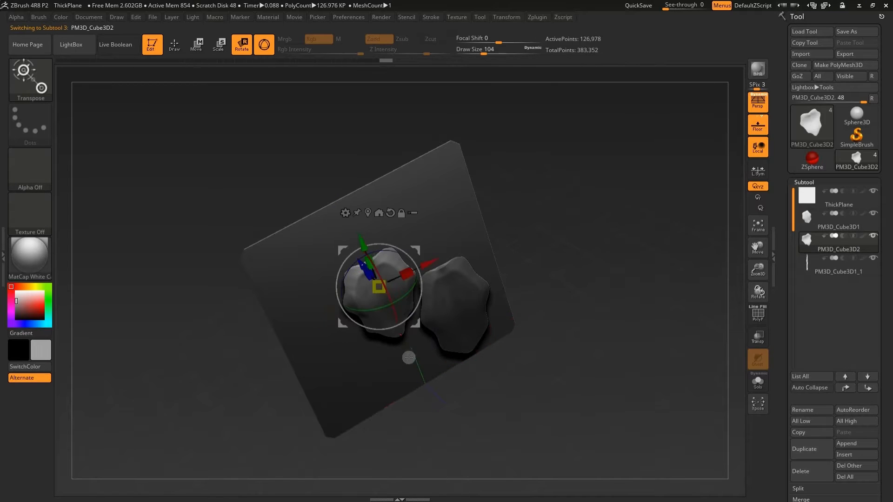
click(838, 264)
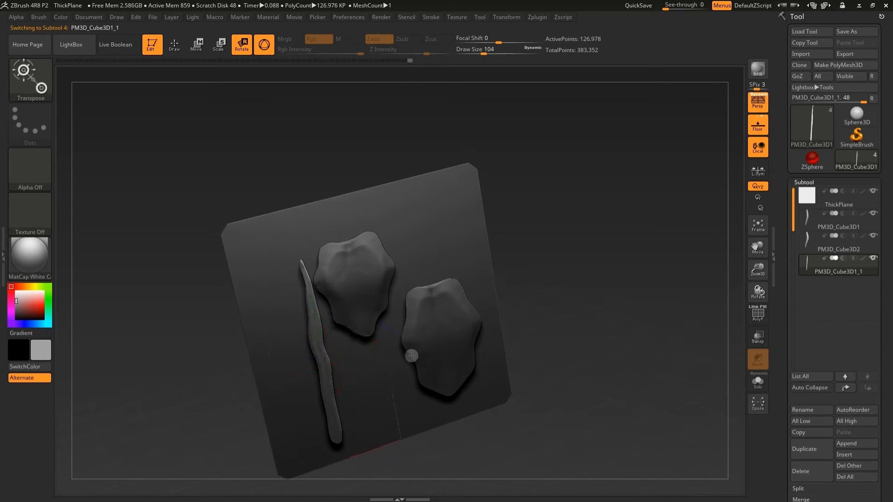
click(837, 219)
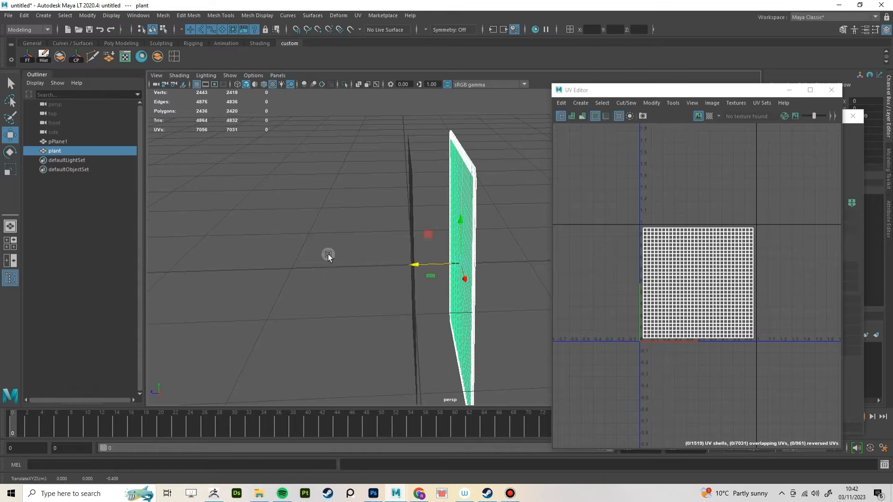
Select pPlane1, close the UV Editor and export the selection as 'Plnae'.
click(58, 142)
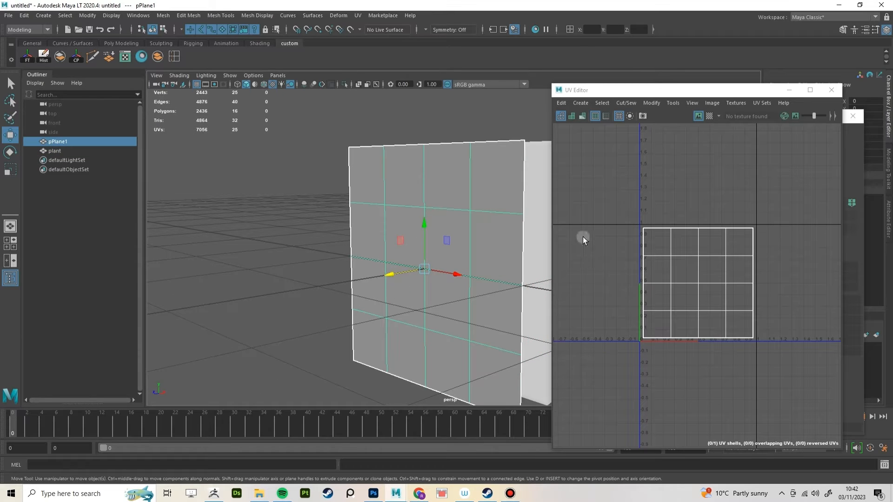
click(55, 151)
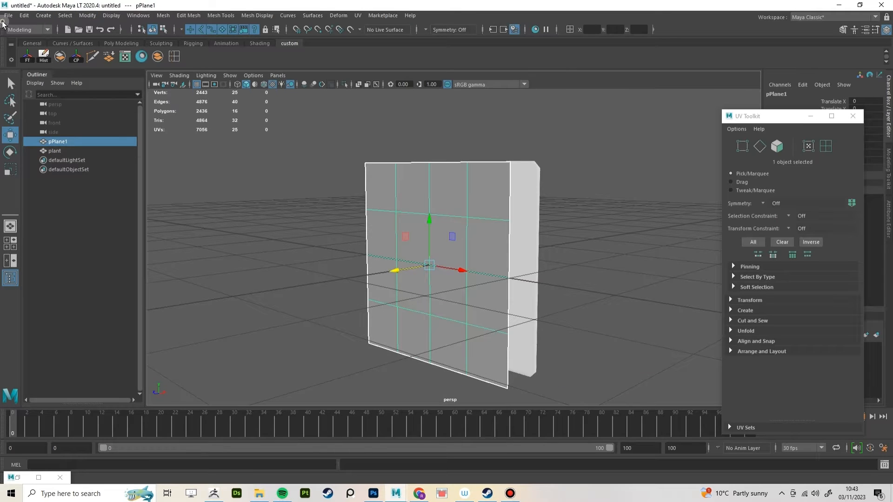
click(8, 15)
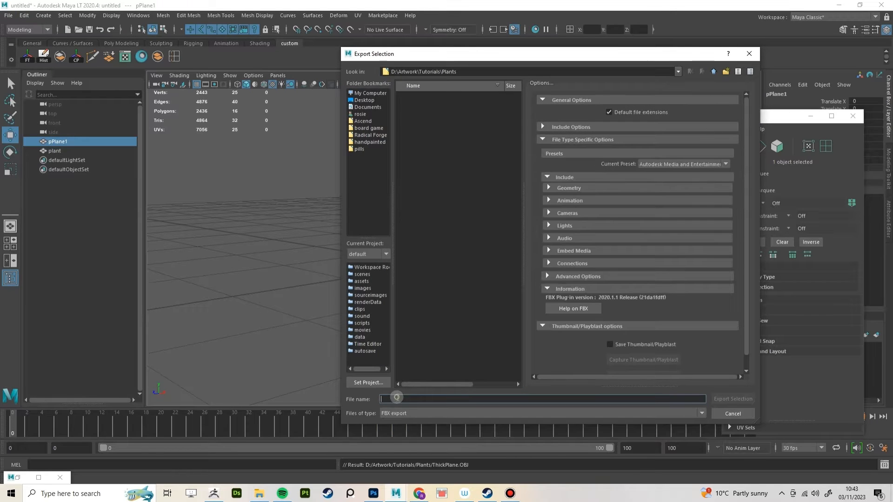
text(Plnae)
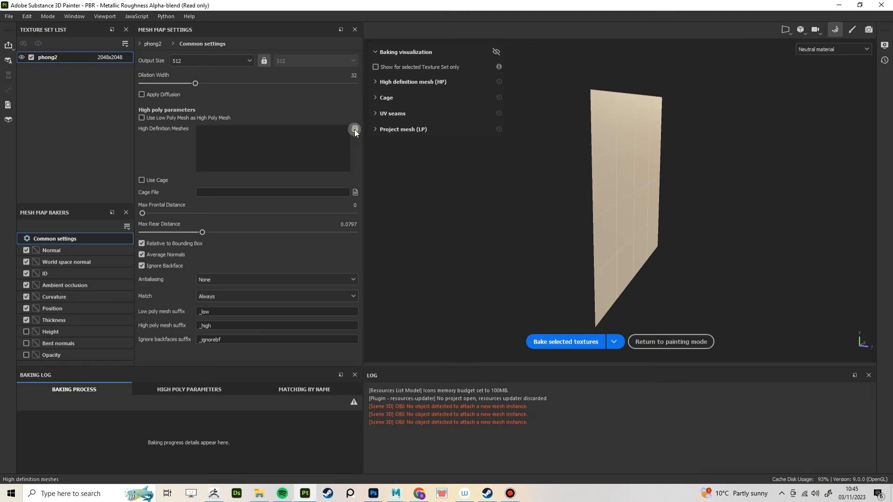
Bake 2048 maps from Leaf_01–03.OBJ with dilation width 1, then return to painting.
click(354, 129)
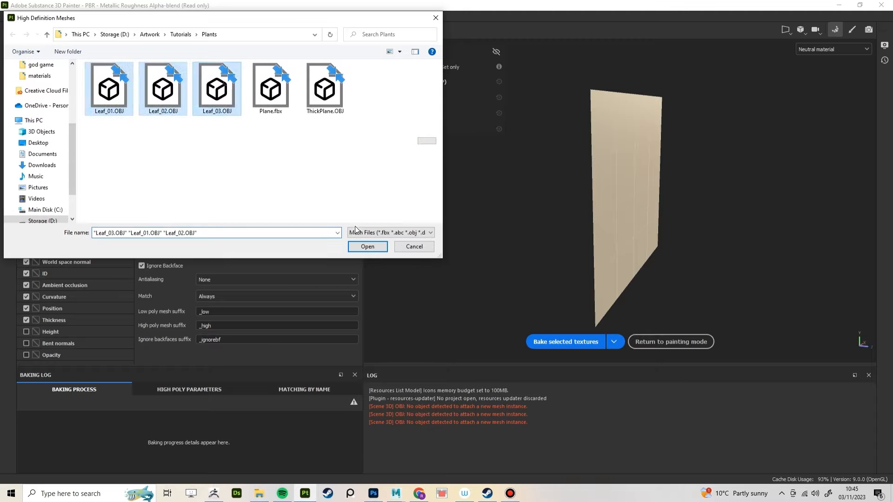
click(367, 247)
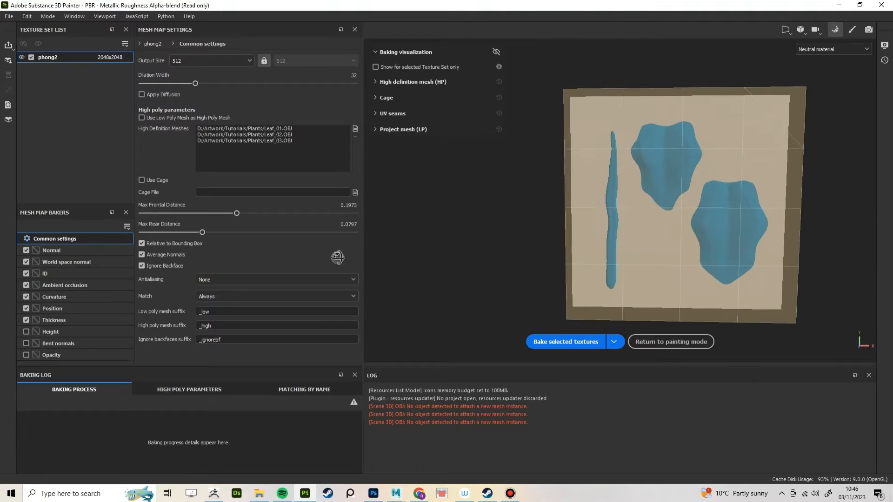
click(210, 60)
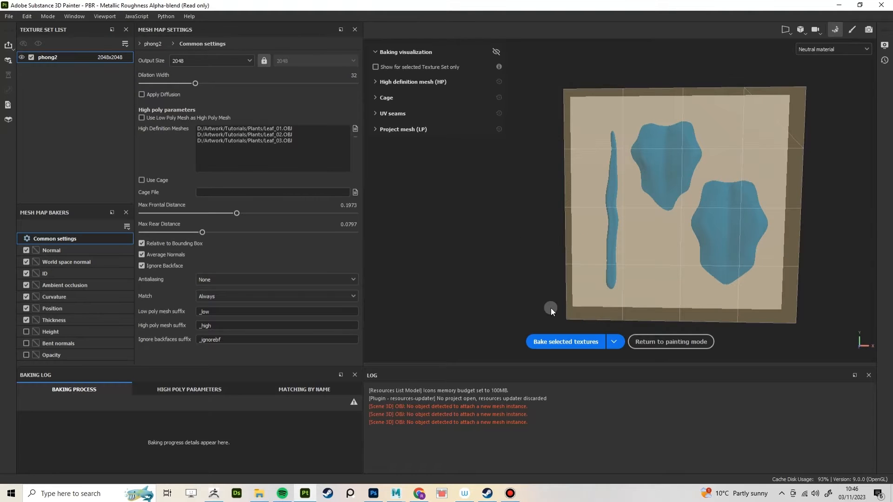
drag(195, 83, 144, 83)
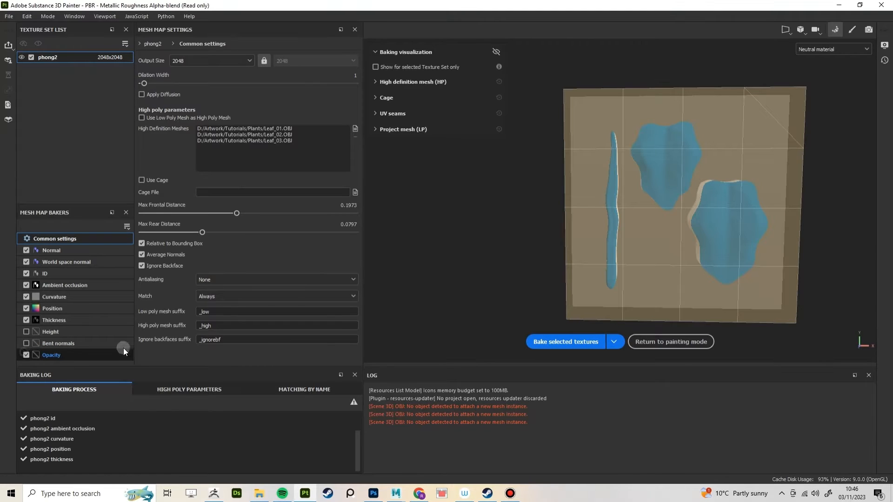
click(64, 285)
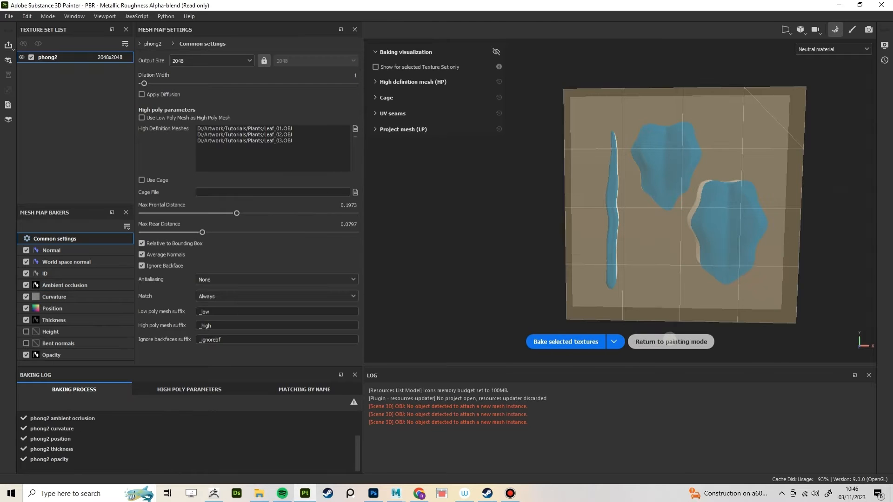
click(670, 342)
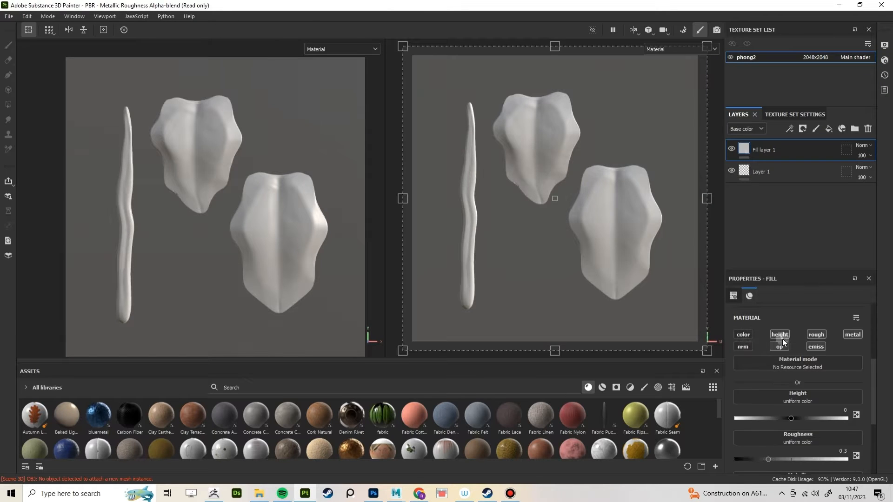
Add a fill layer affecting only opacity, driven by the baked opacity map.
click(779, 346)
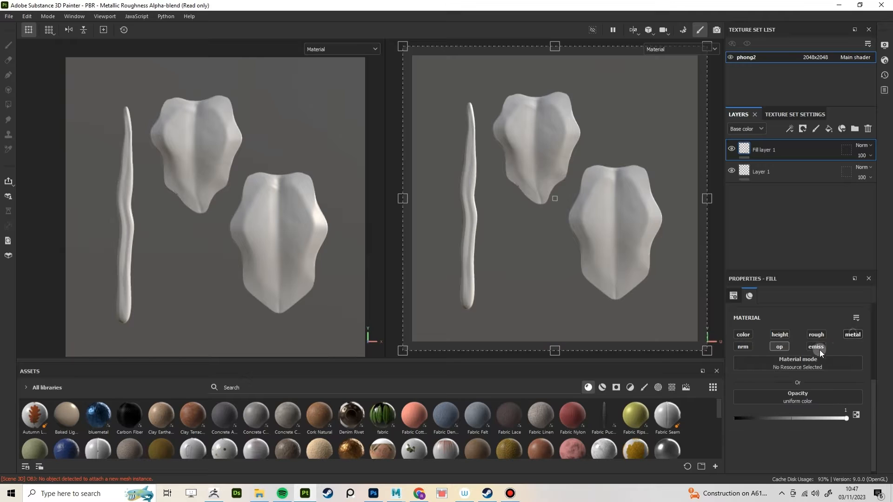
click(797, 367)
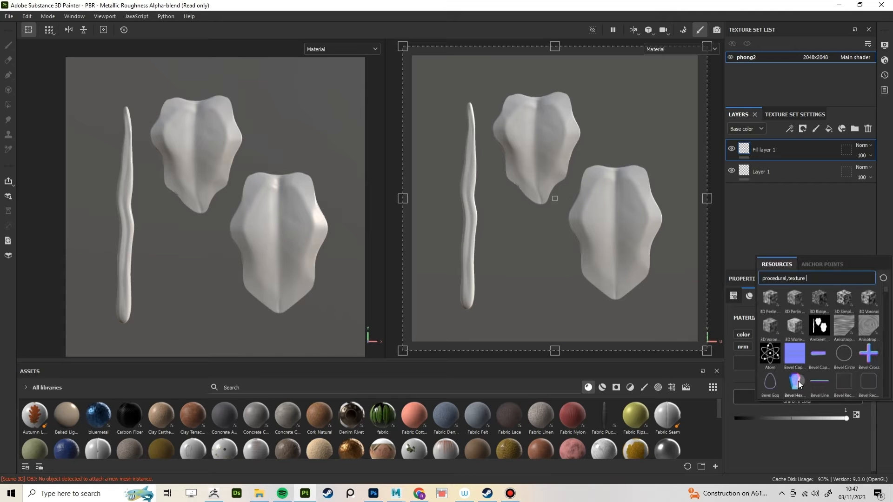
text(opac)
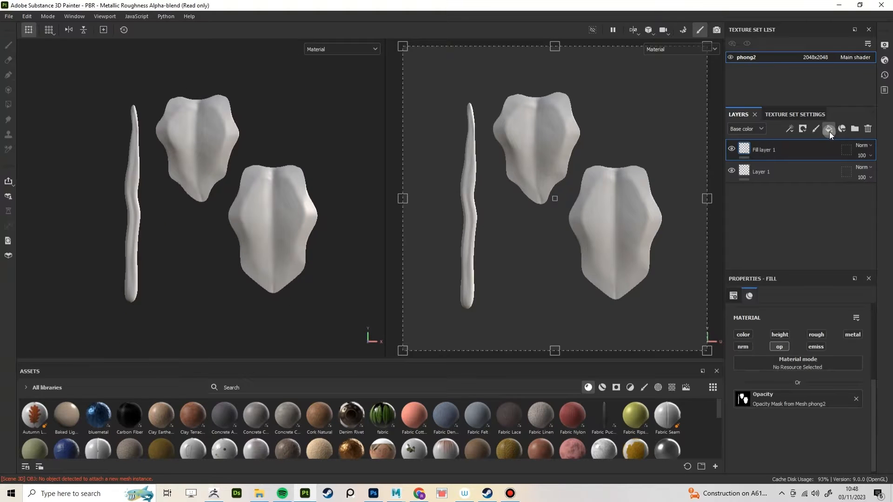
Add a dark green fill layer with increased roughness.
click(828, 129)
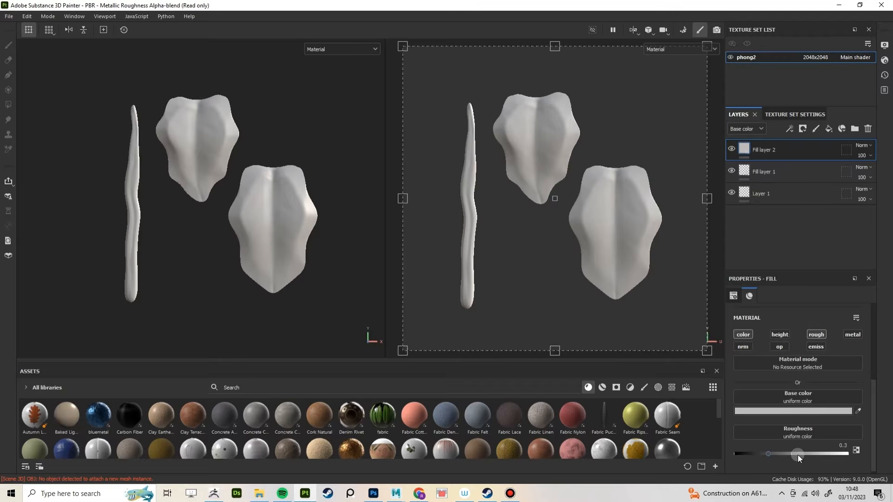
click(796, 400)
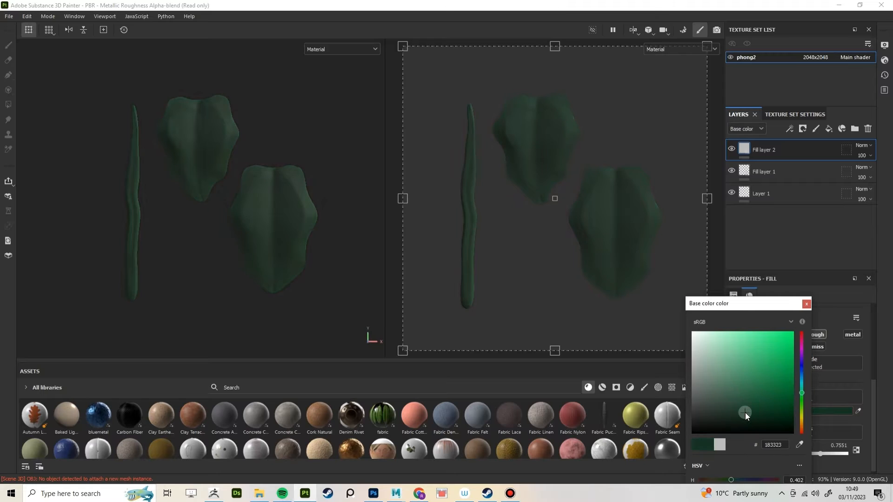
click(827, 129)
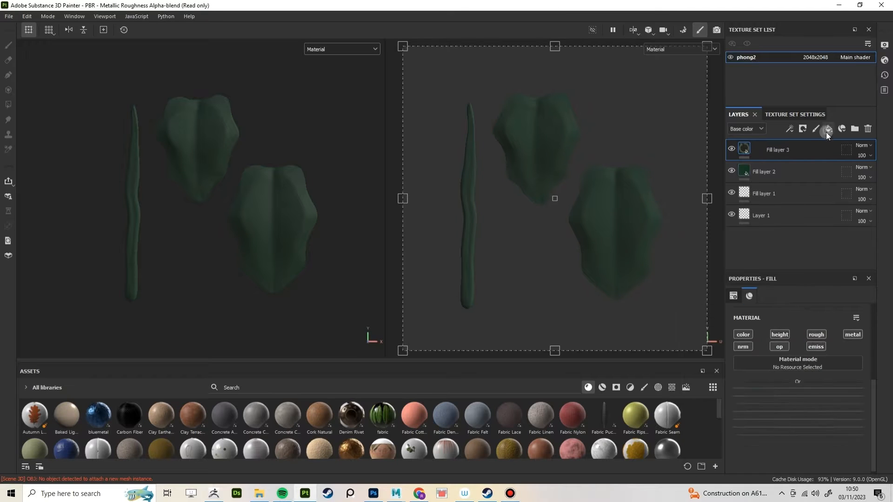
Add a third fill layer with the Baked Lighting Stylized filter and compare it.
click(827, 129)
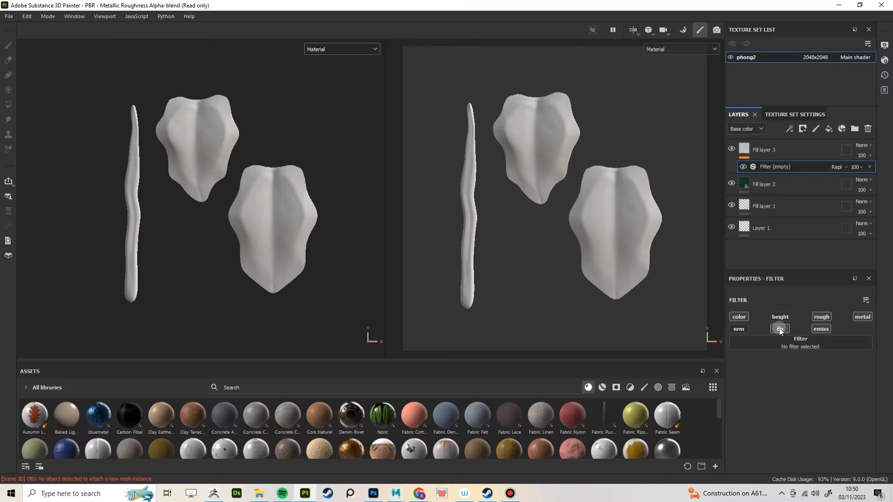
click(780, 329)
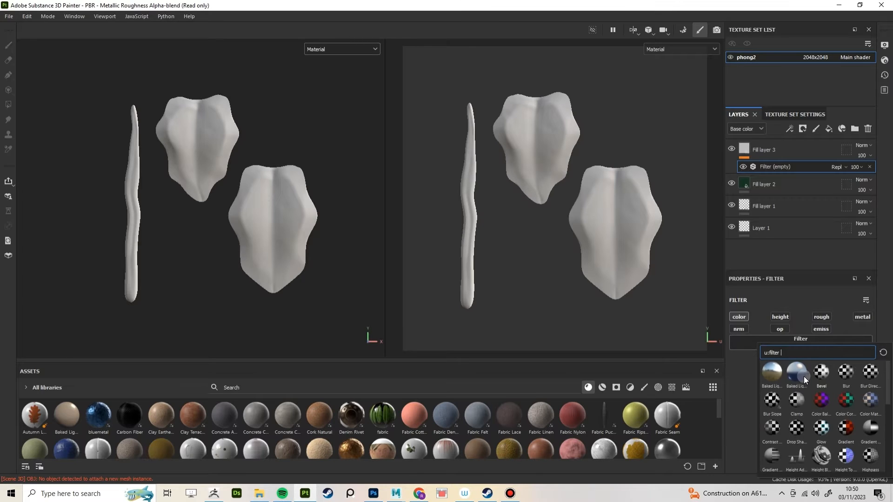
click(772, 373)
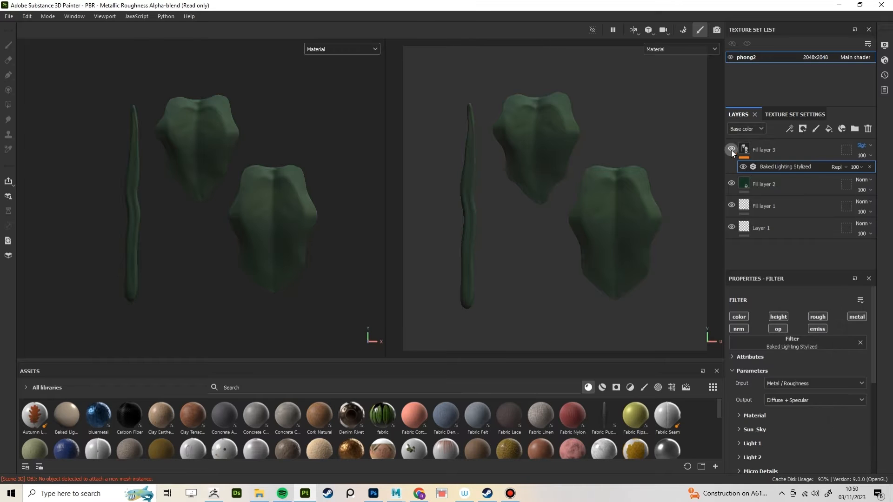
click(731, 149)
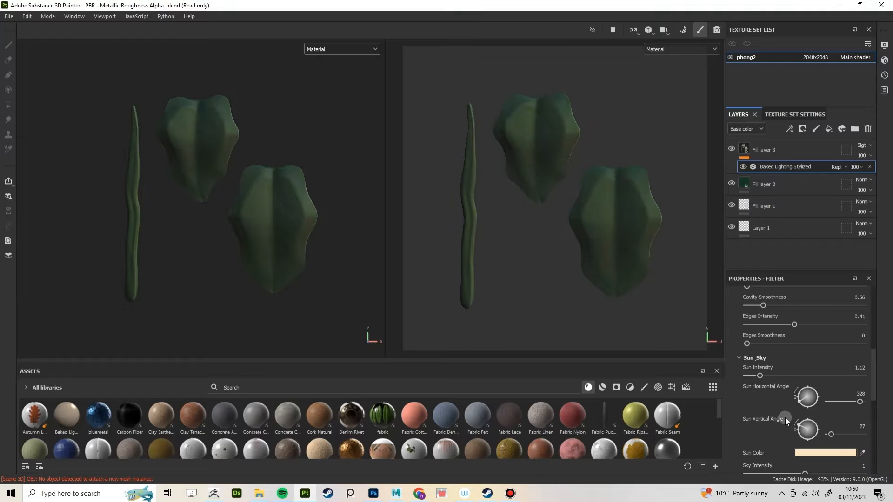
scroll(down, 3)
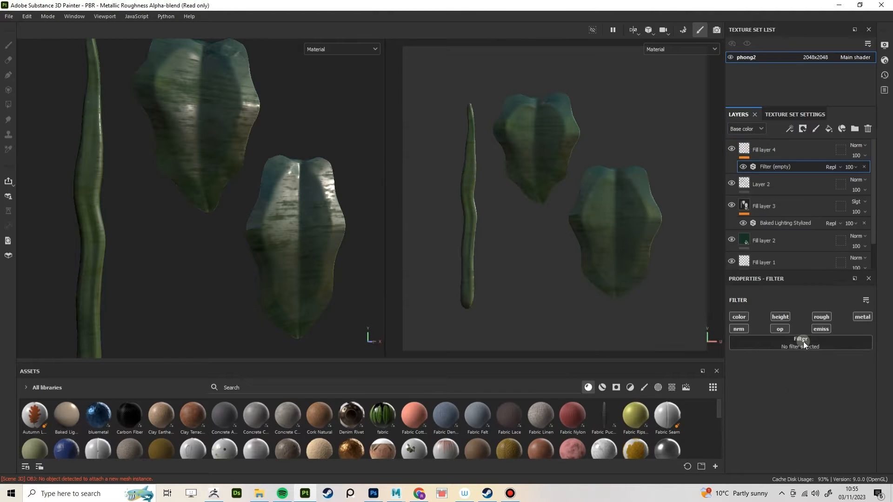
Add a Blur Slope filter to Fill layer 4 and adjust its settings.
click(799, 342)
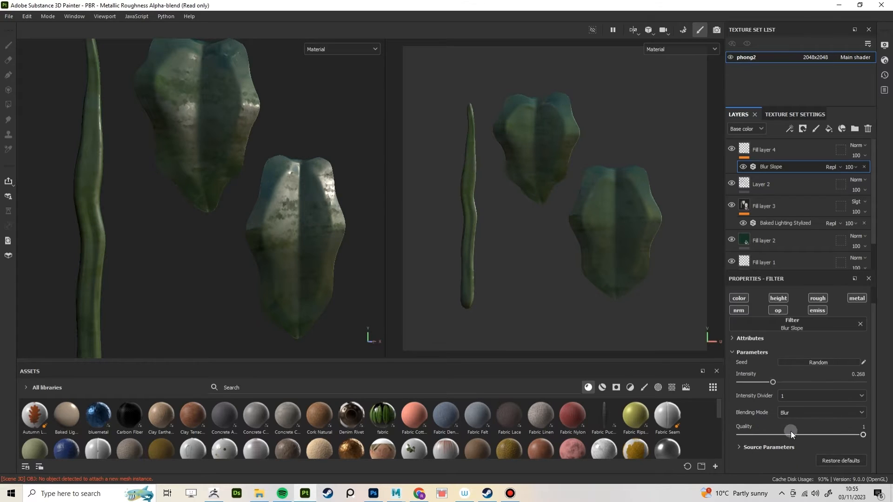
click(820, 412)
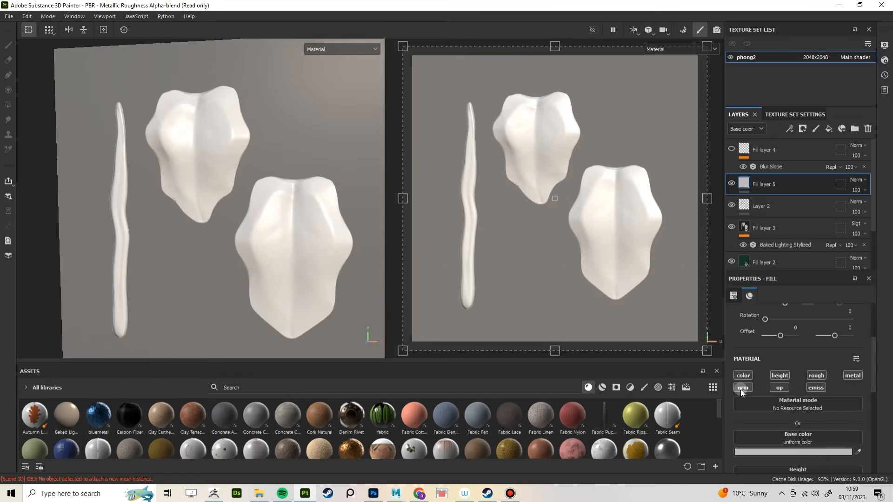
Disable normal and metallic on the new fill and add a Gradient Curve filter.
click(852, 375)
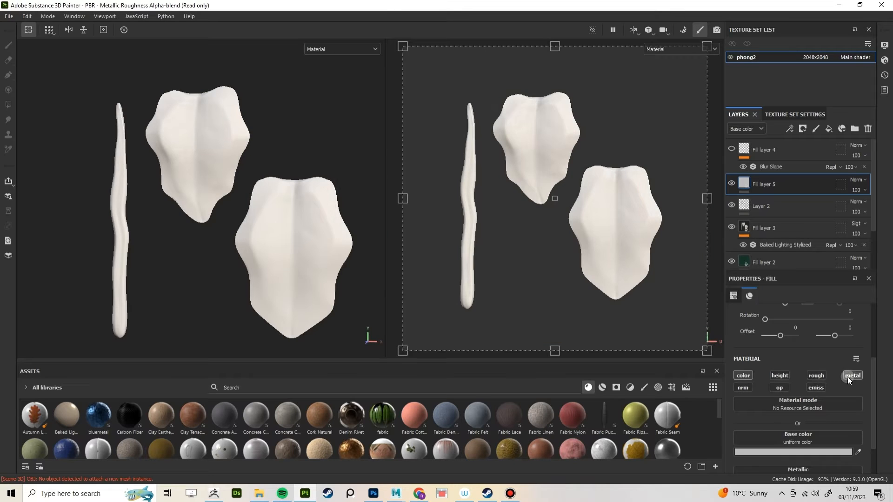
click(850, 377)
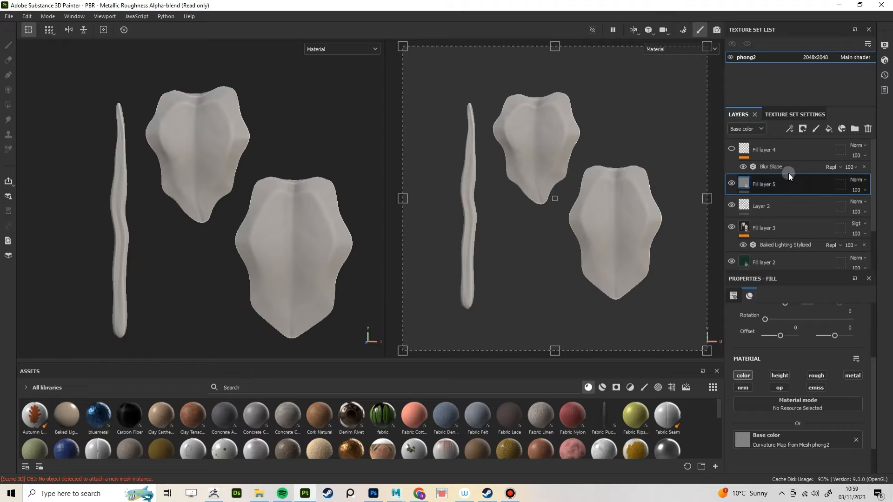
right_click(763, 184)
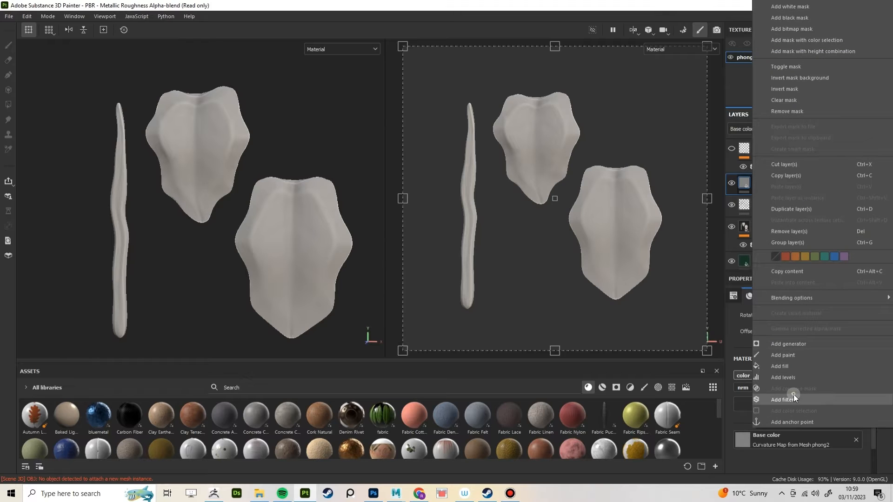
click(782, 399)
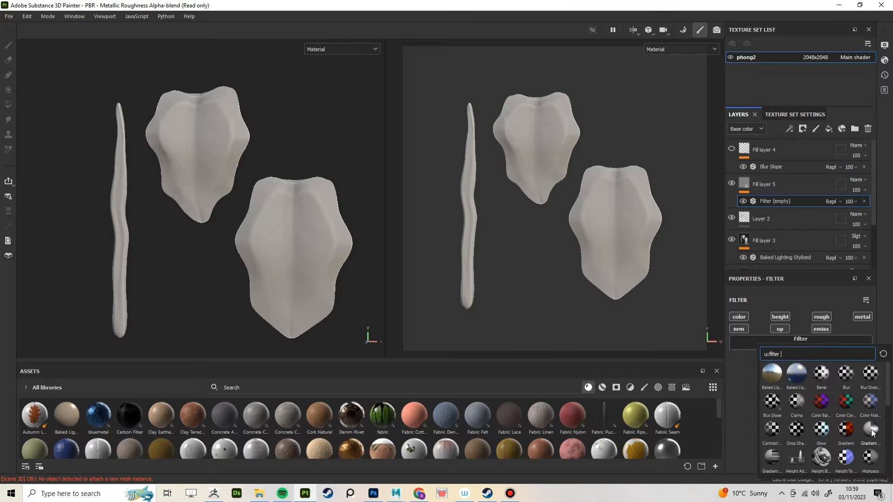
click(870, 429)
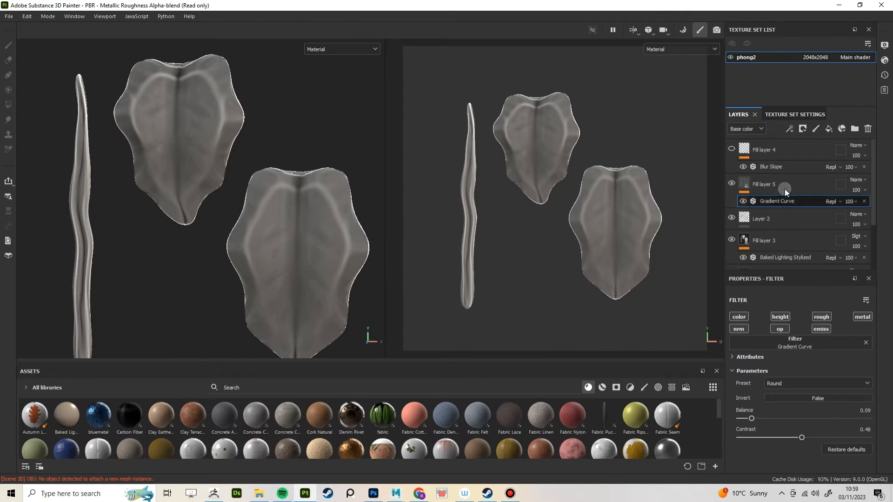
Add a Blur Slope filter to the fill layer with lowered intensity.
right_click(785, 190)
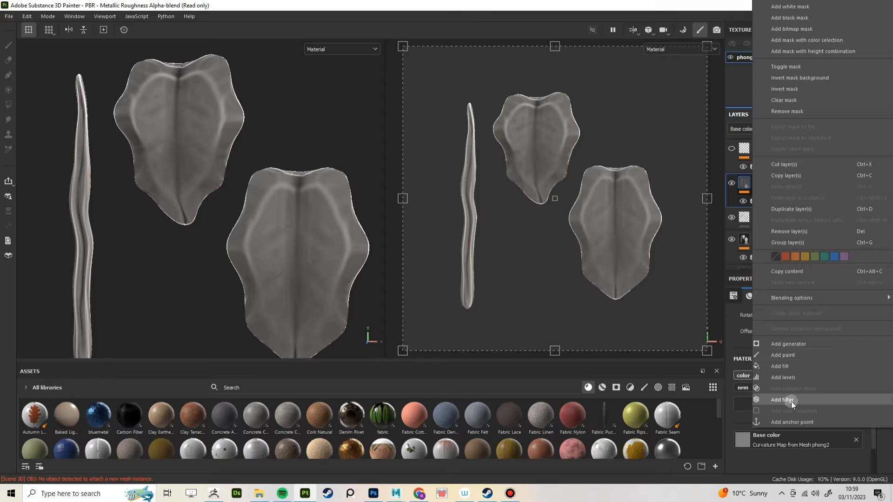
click(782, 400)
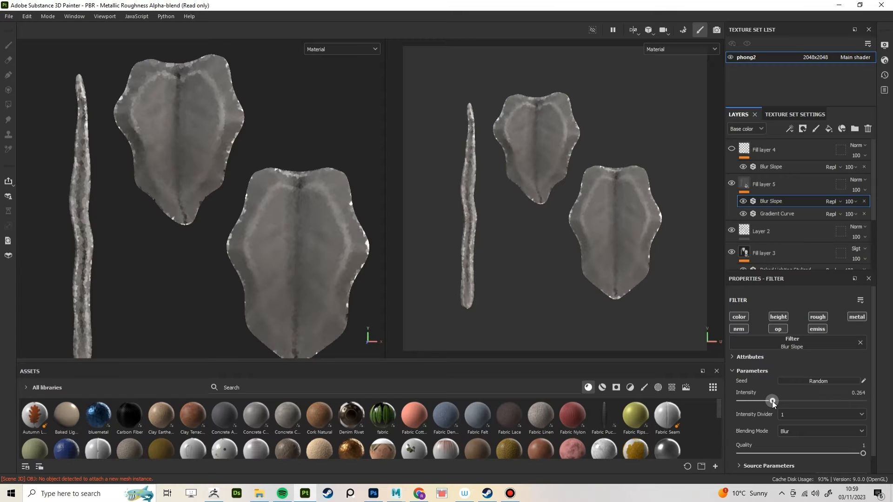
click(763, 185)
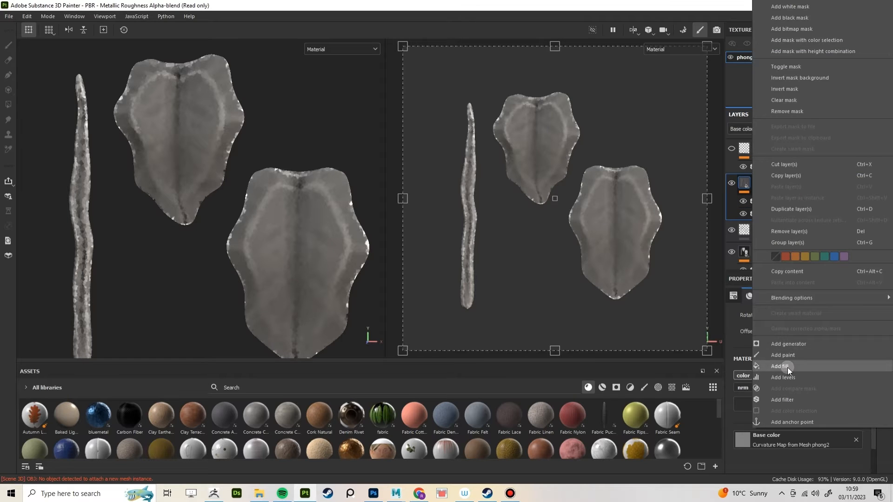
Add a dark green Color-blend fill at lower opacity and Clouds 2 roughness.
click(782, 366)
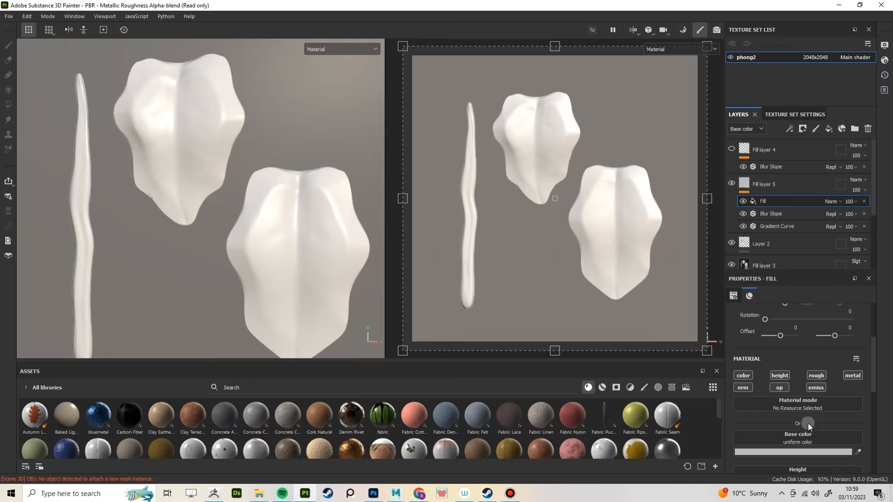
click(793, 452)
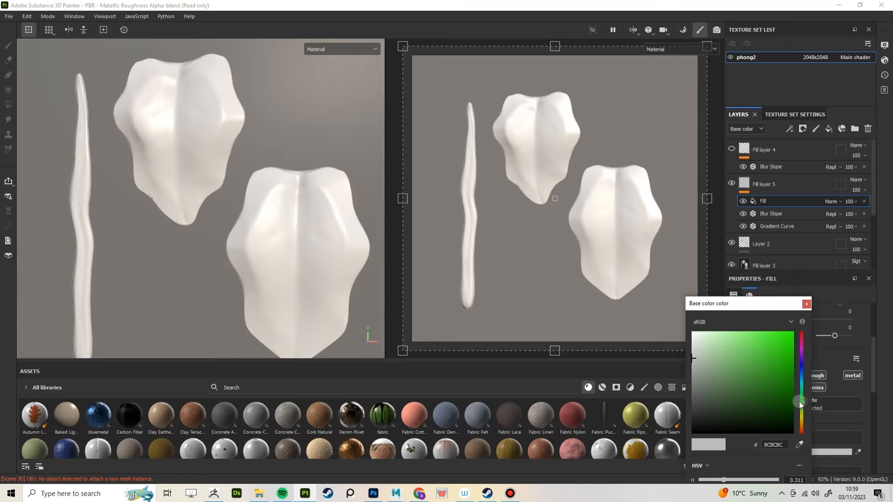
click(806, 303)
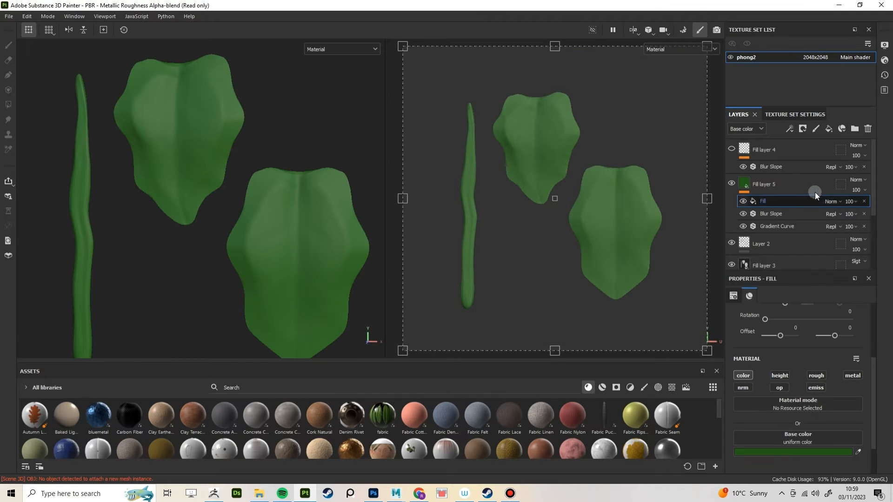
click(832, 200)
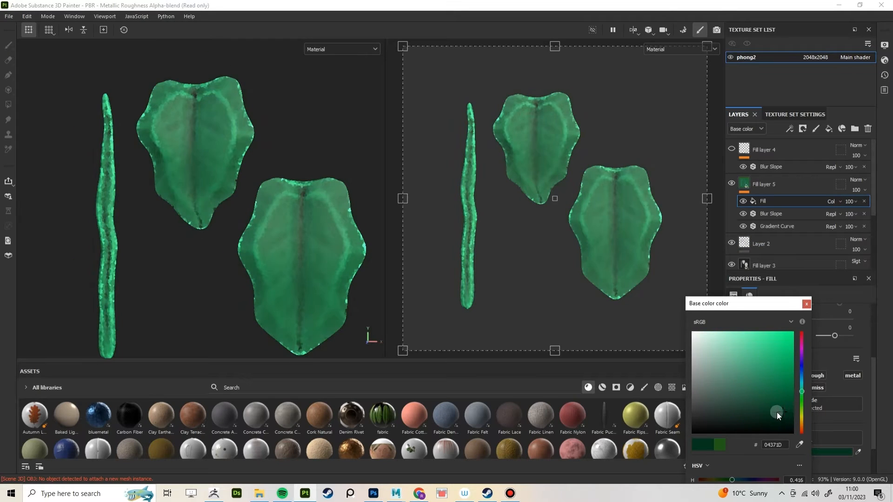
click(806, 304)
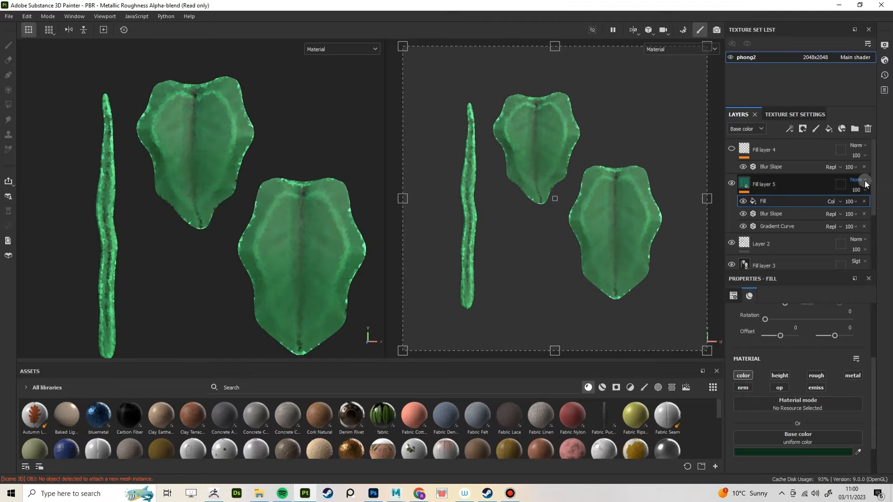
click(857, 180)
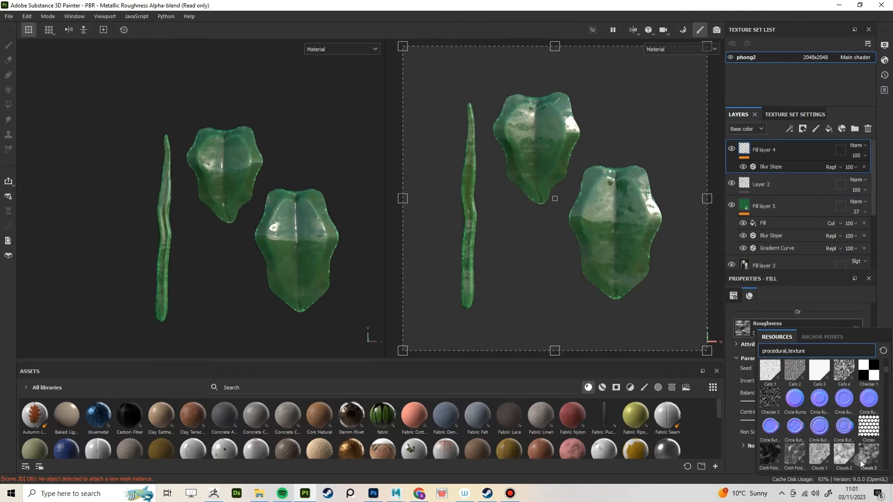
click(844, 451)
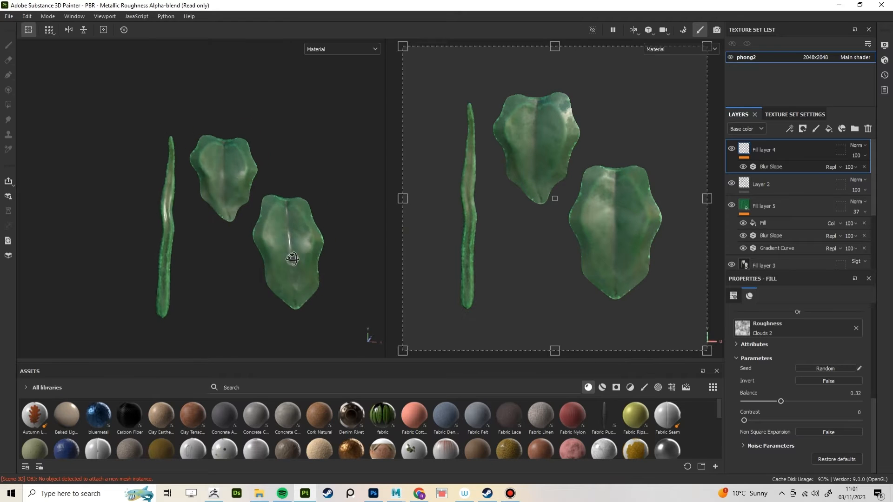
click(8, 16)
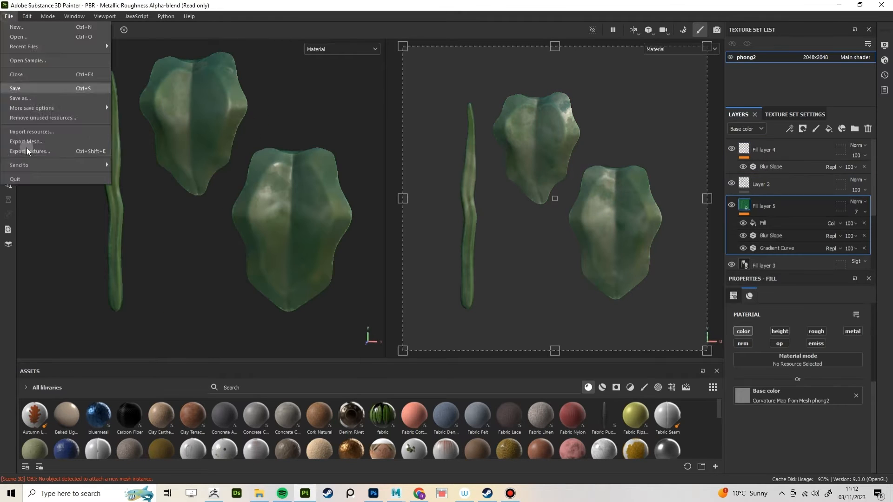
Export textures using the Document channels + Normal + AO (With Alpha) template.
click(30, 150)
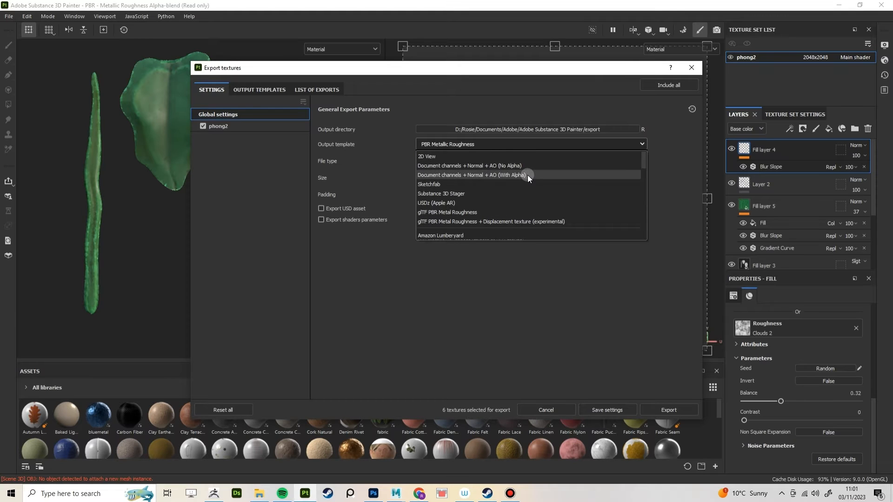
click(471, 175)
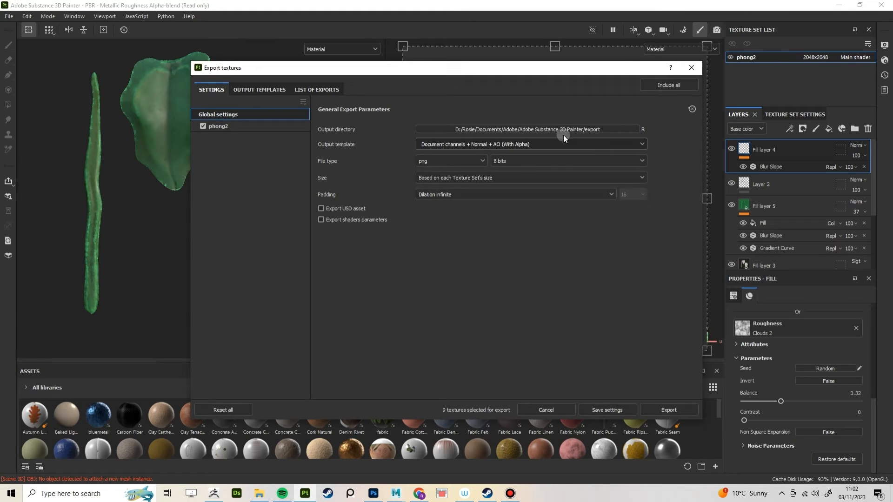
click(372, 497)
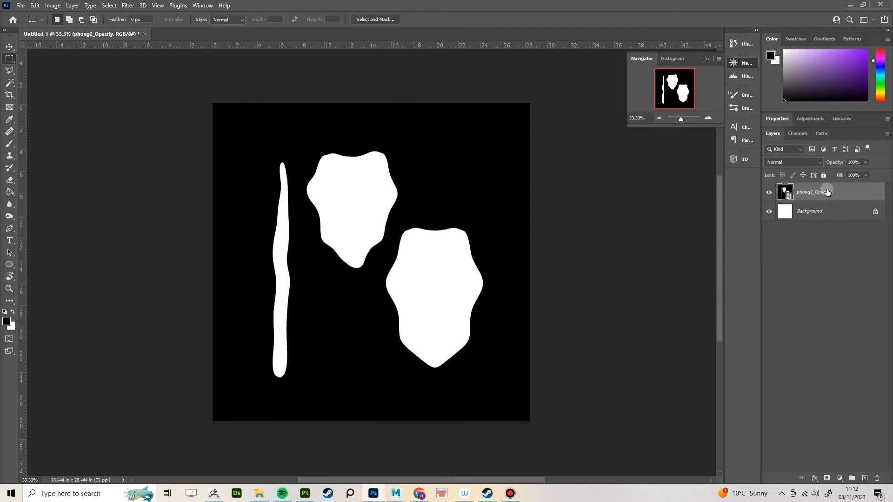
Rasterize the opacity map layer and select its black areas by colour.
click(10, 144)
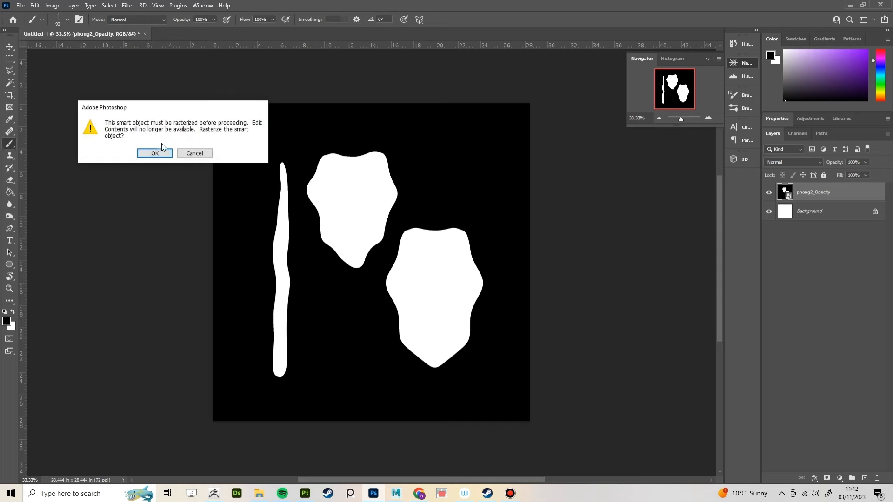
click(155, 153)
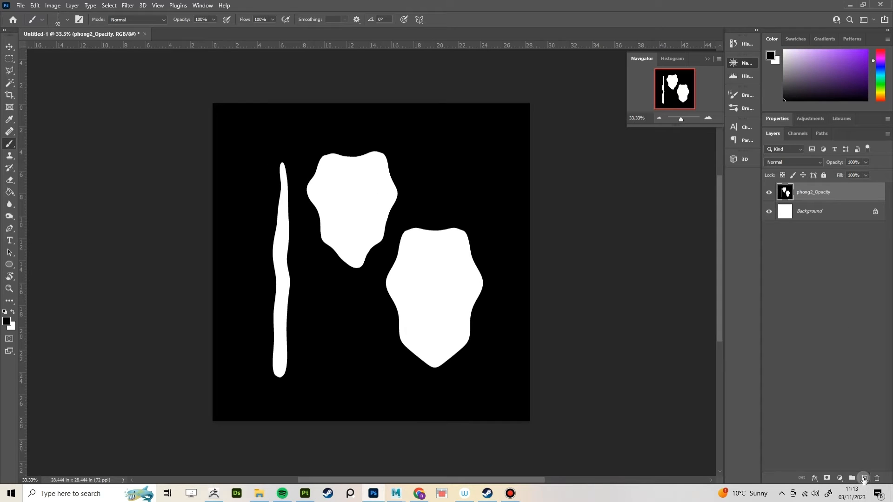
click(9, 84)
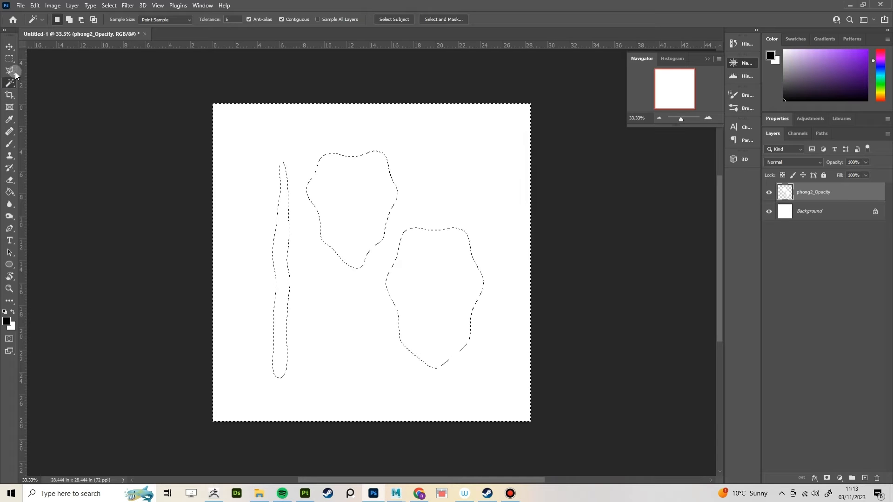
click(10, 59)
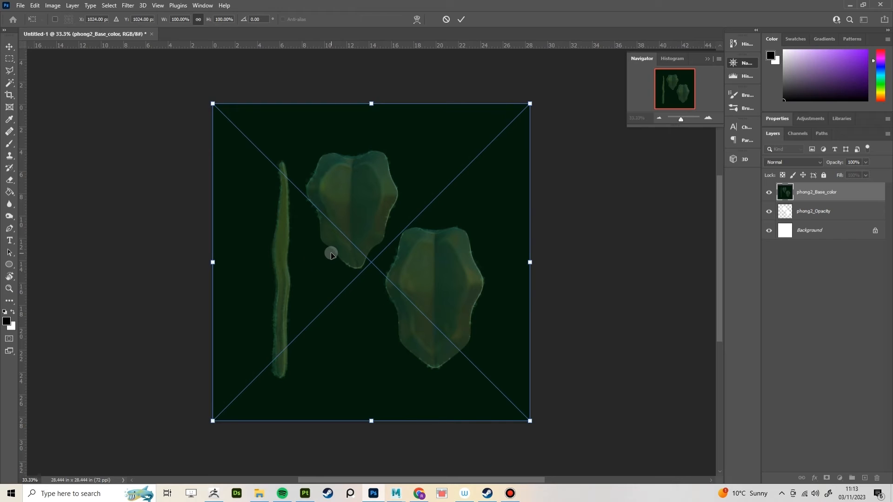
Place and clip the base colour to the leaves, then apply Levels and Unsharp Mask.
click(461, 19)
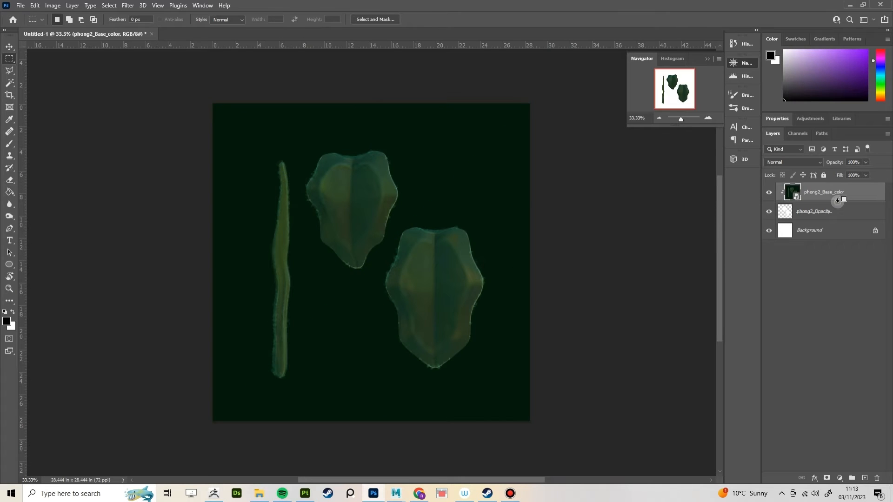
click(769, 231)
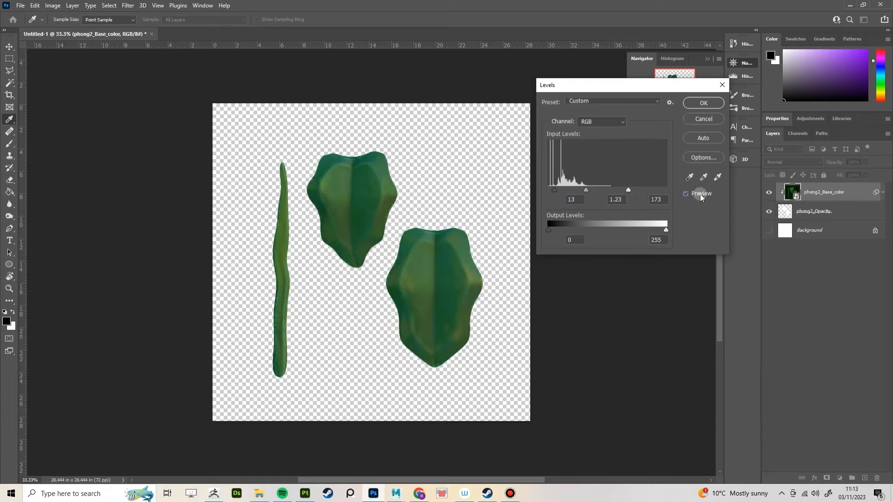
click(703, 103)
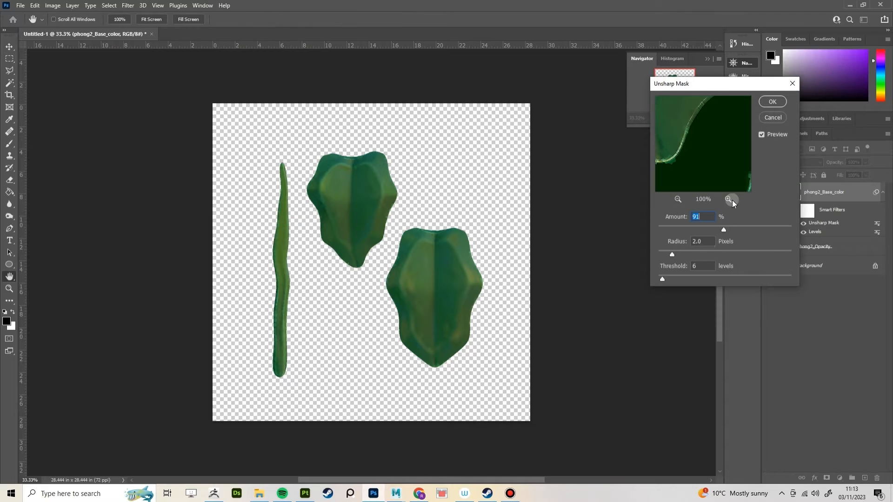
click(771, 101)
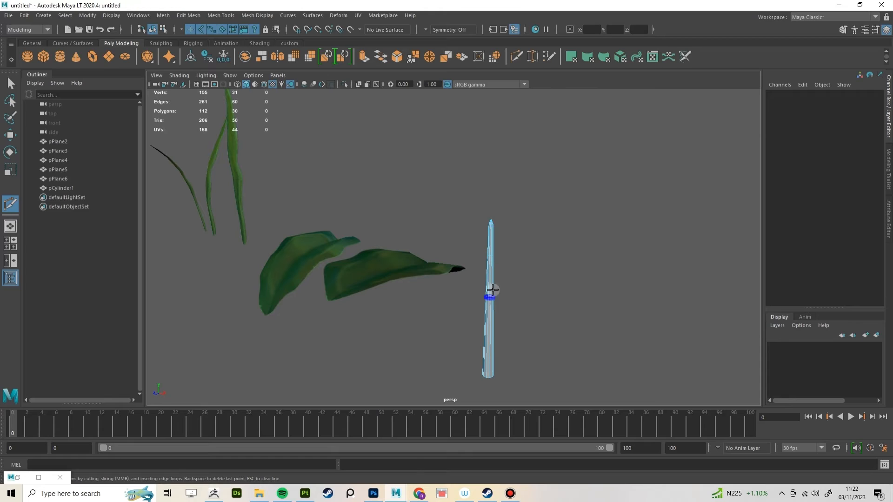
Assign a new Phong material to the stem cylinder.
click(487, 353)
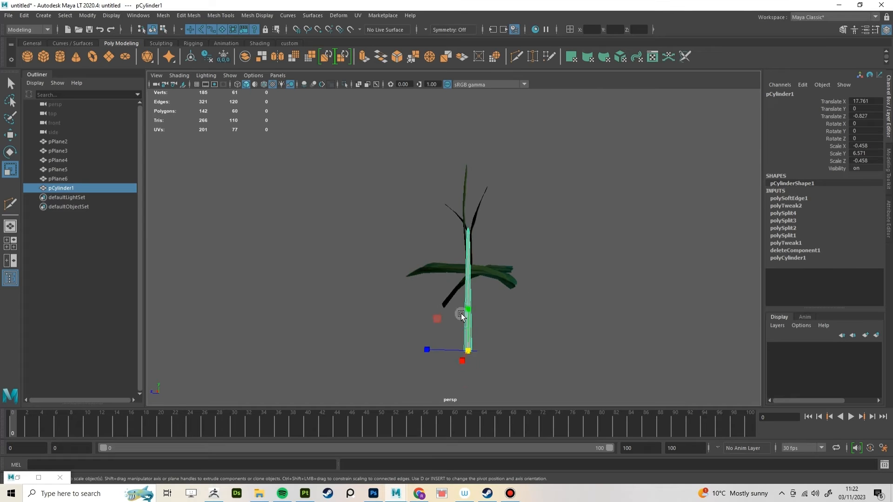
click(290, 43)
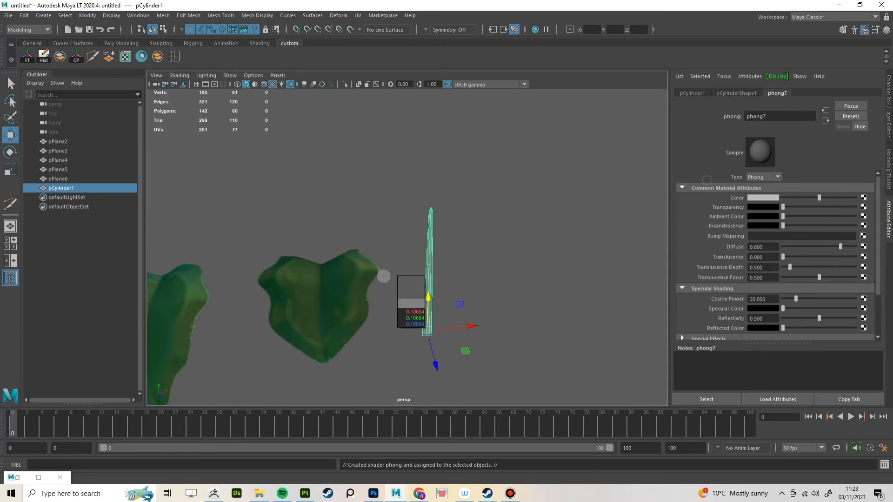
click(422, 297)
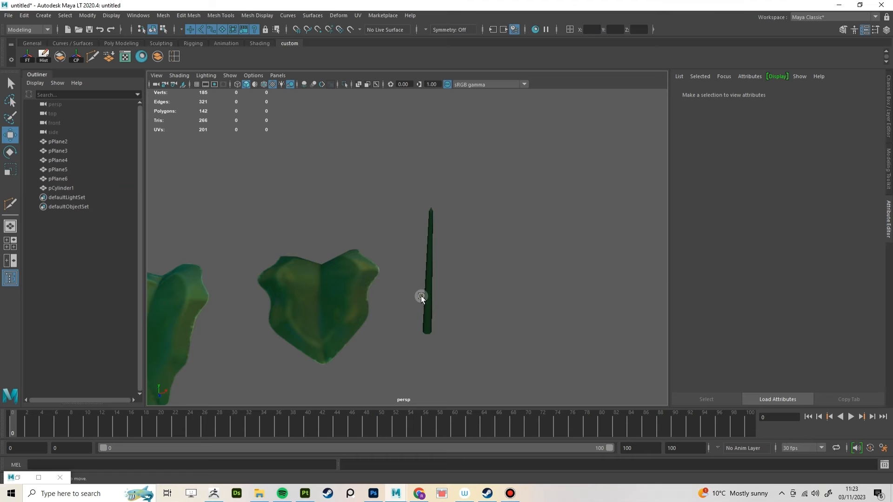
Select the second leaf with its stem and the curved stem for adjustment.
click(432, 270)
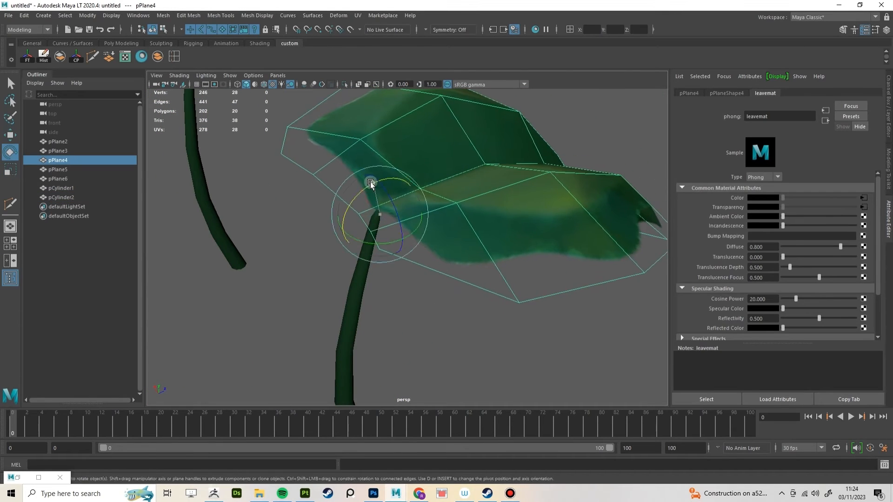
click(157, 56)
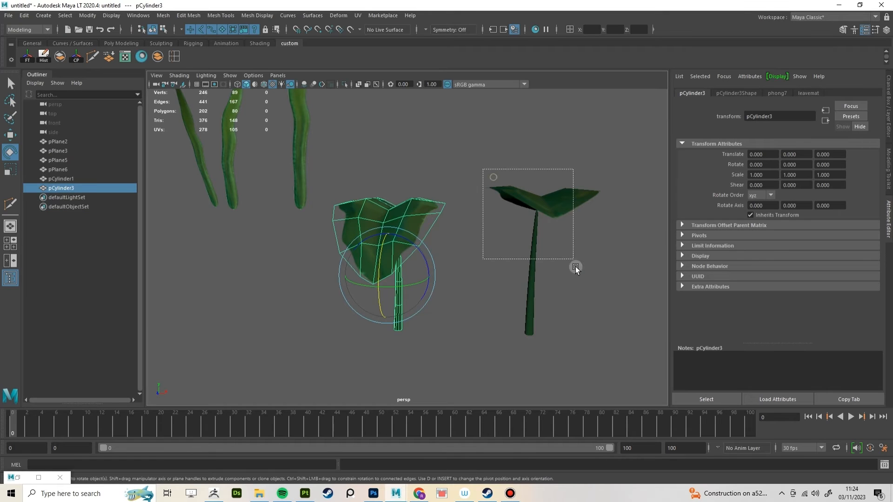
click(60, 56)
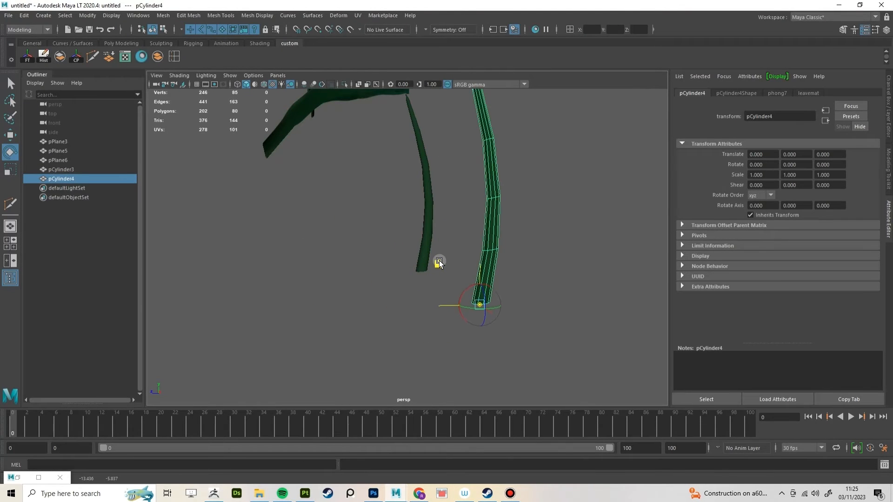
click(61, 170)
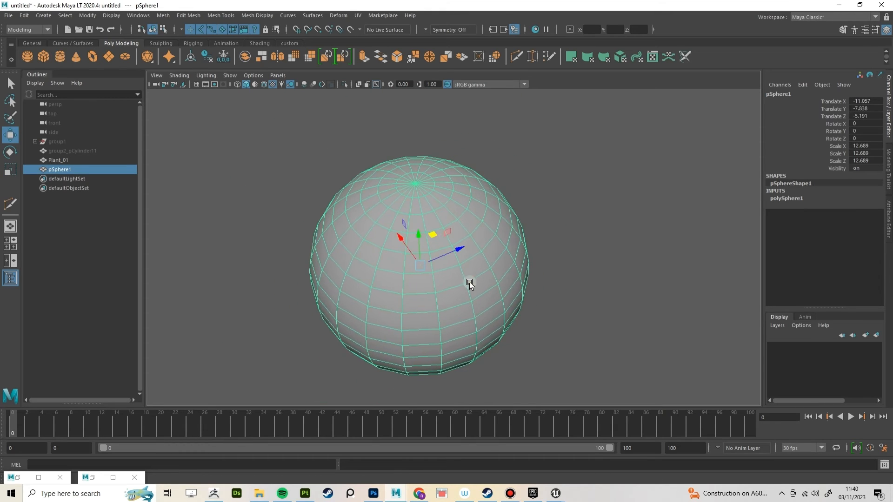
Transfer the sphere's vertex normals to Plant_01 under X-Ray shading, then export it as Plant_01.fbx.
click(178, 75)
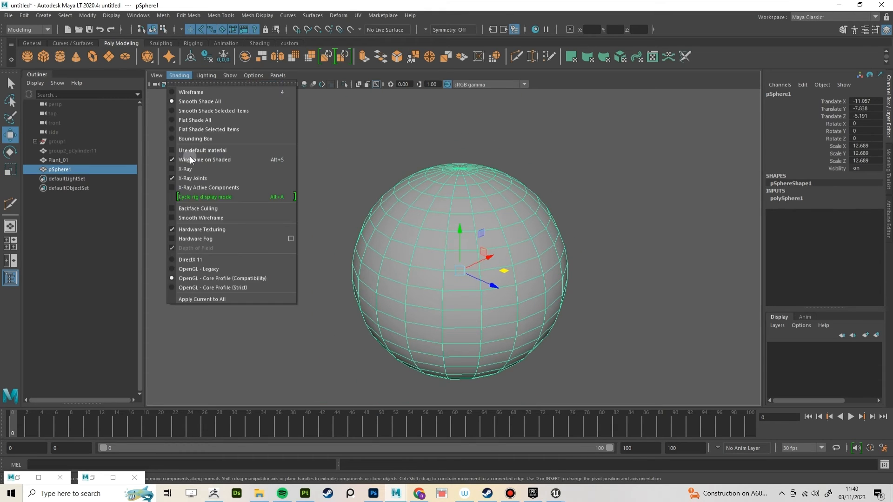
click(191, 92)
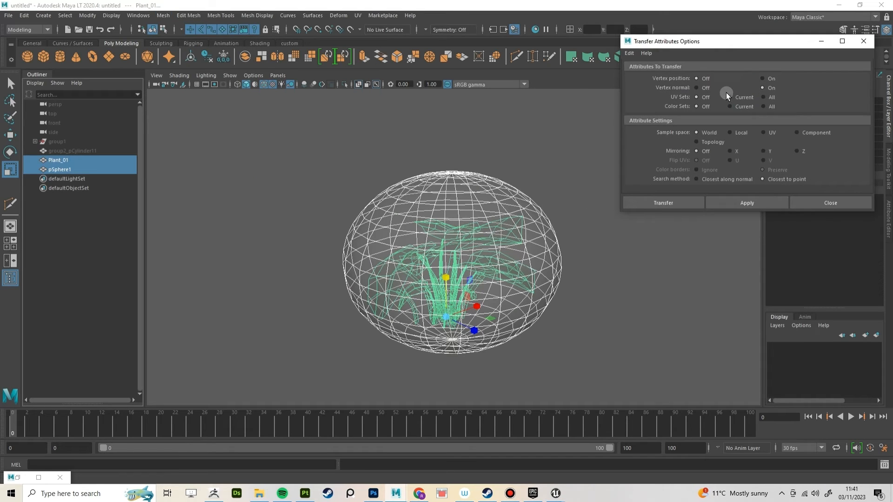
click(746, 203)
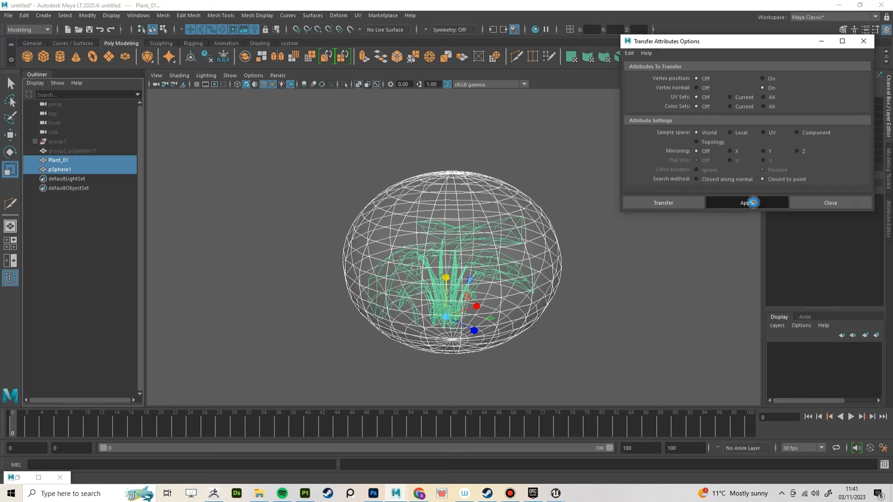
click(746, 203)
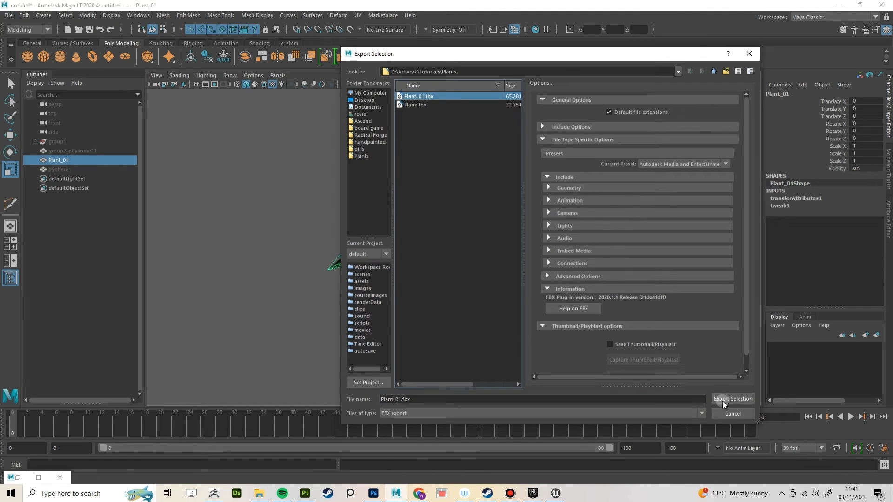
click(733, 399)
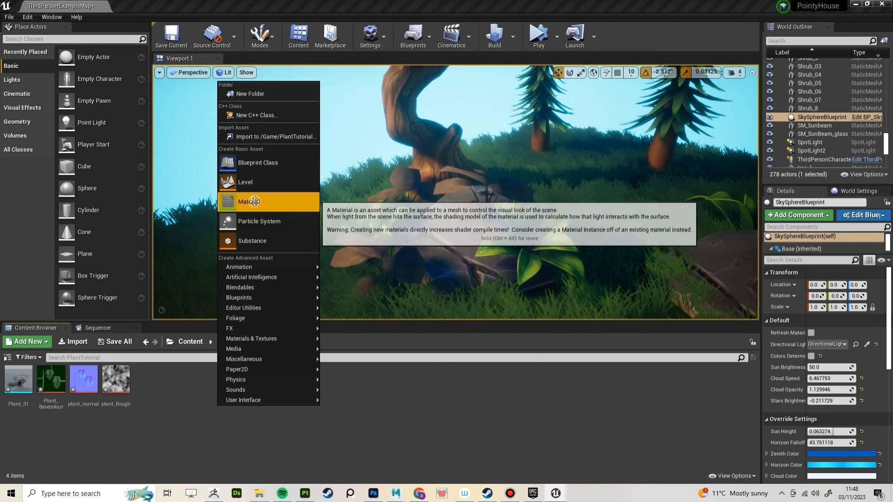
Add a new material named Leaves_01 and open it in the Material Editor.
click(252, 201)
text(Leaves_01)
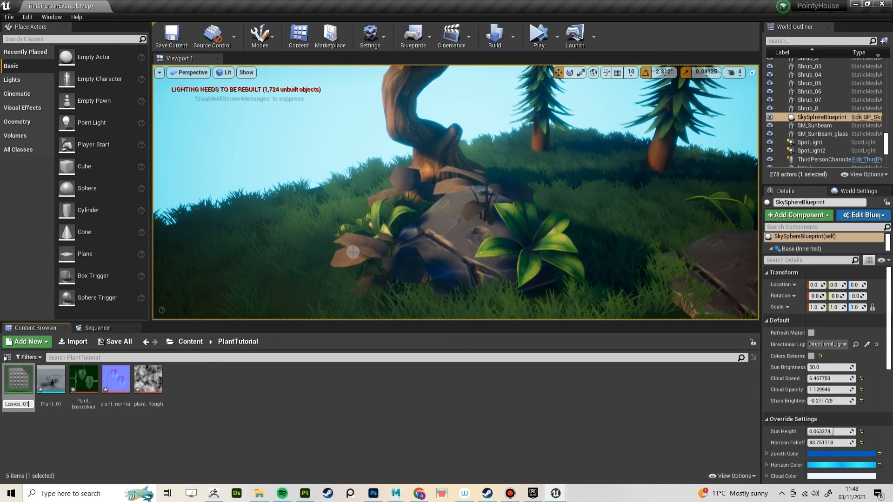
double_click(18, 380)
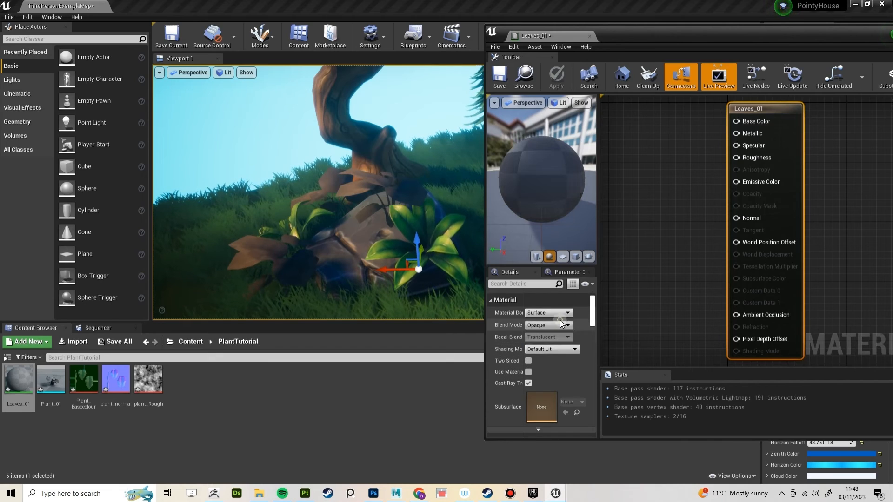
Set Leaves_01's Blend Mode to Masked and Shading Model to Two Sided Foliage.
click(567, 349)
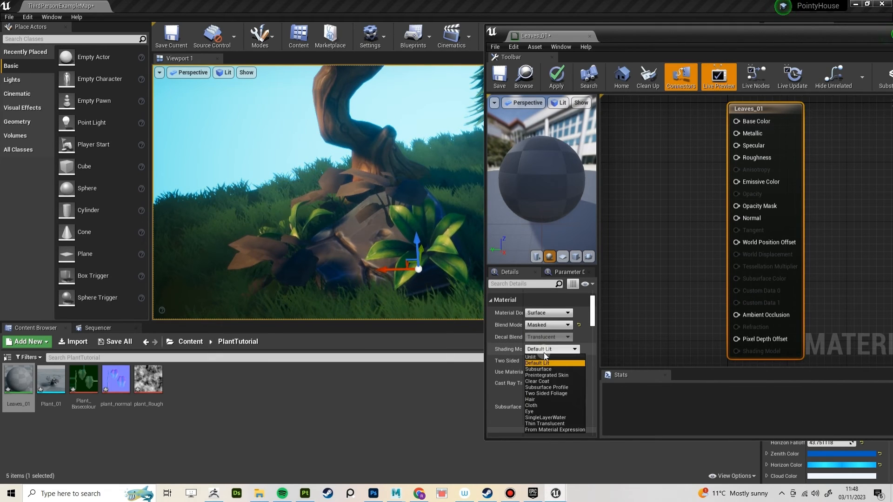
mouse_move(548, 394)
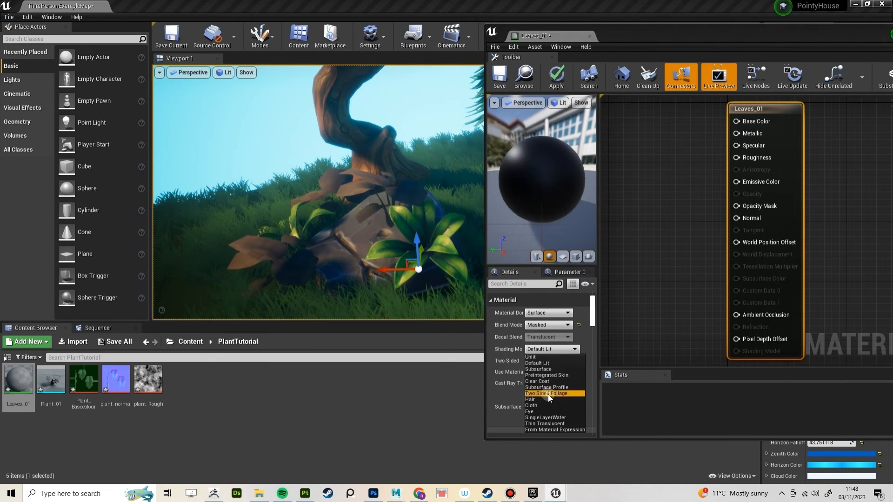
click(548, 393)
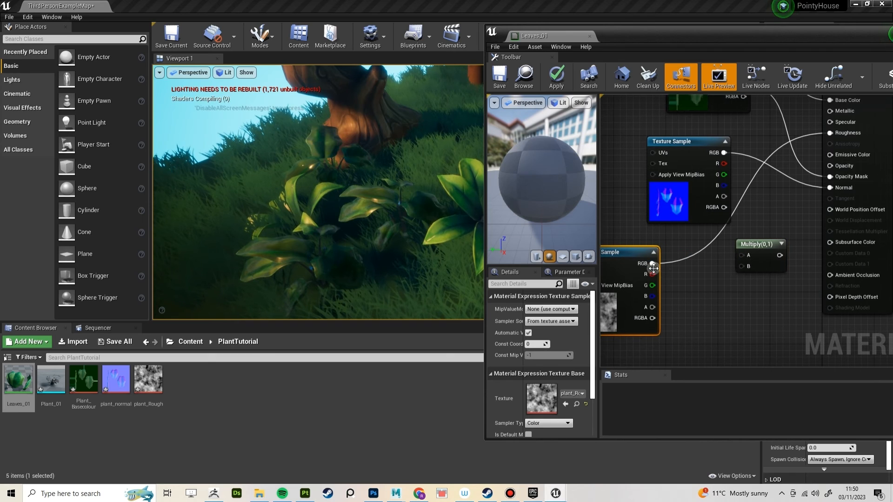
Promote the Multiply node's B input to a parameter named Roughness.
right_click(759, 244)
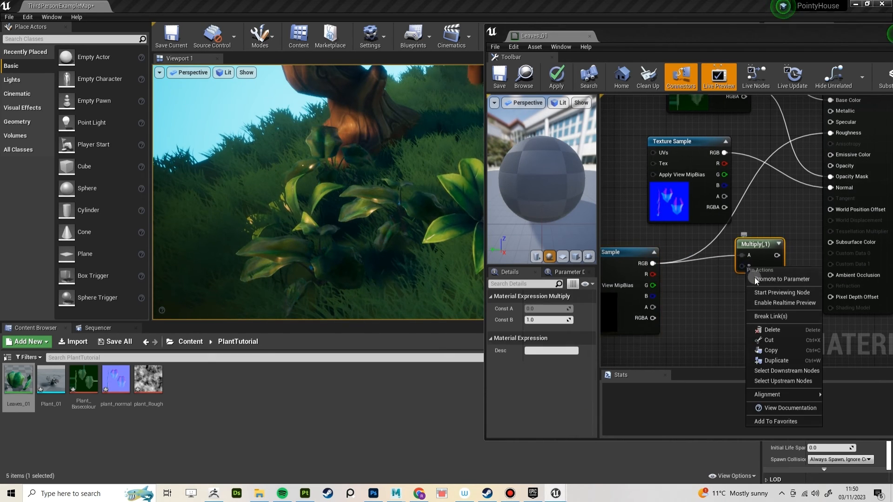
click(781, 279)
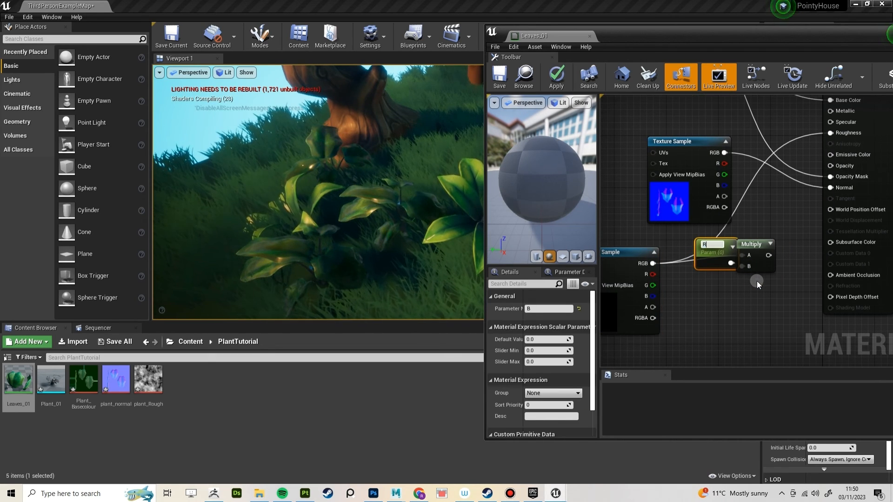
text(Roughness)
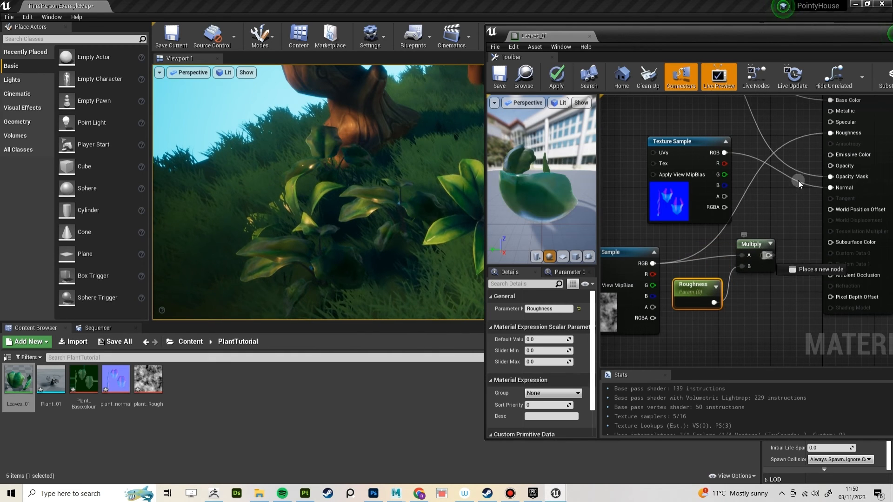
click(499, 77)
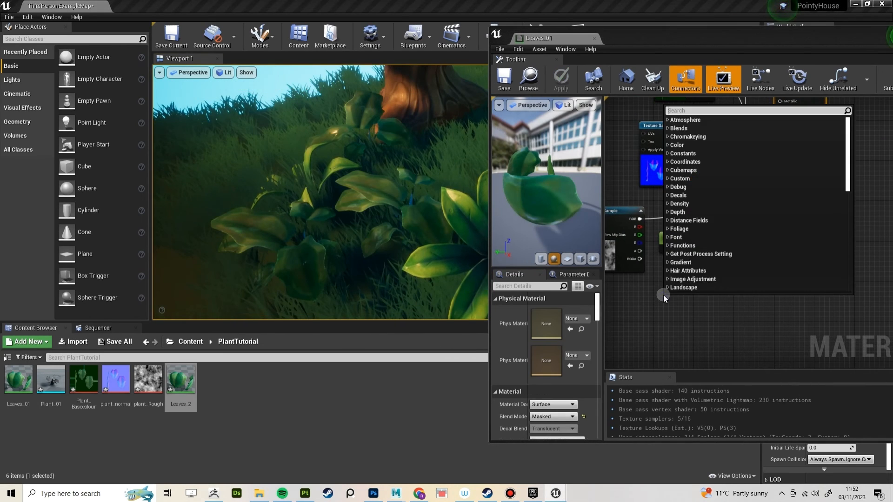
Add a SimpleGrassWind node via 'simpl' and promote its wind inputs, including WindWeight and AdditionalWPO, to parameters.
text(simpl)
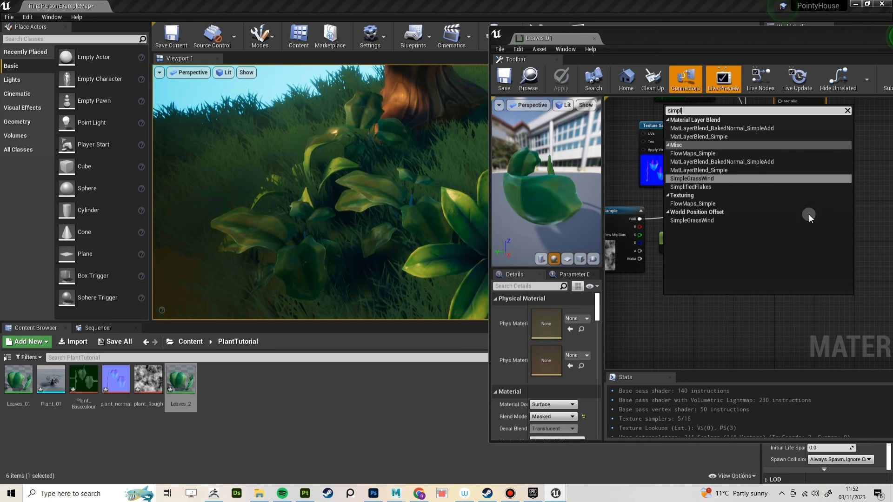
click(692, 220)
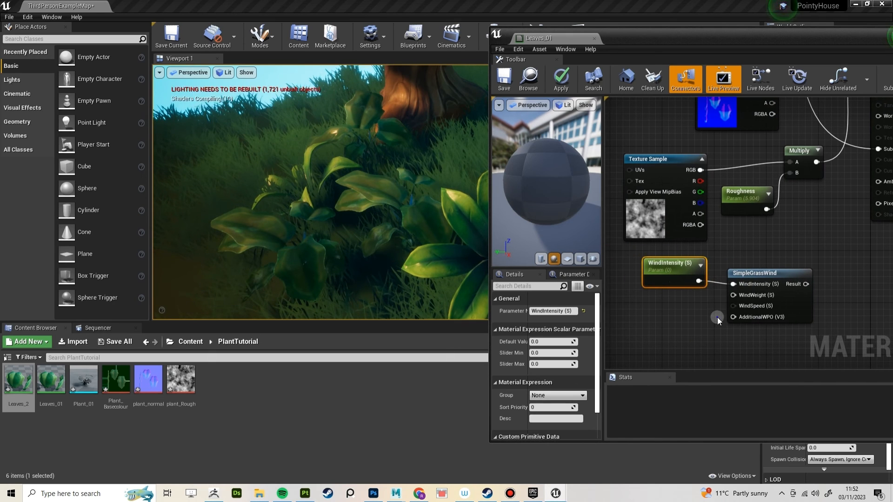
right_click(755, 245)
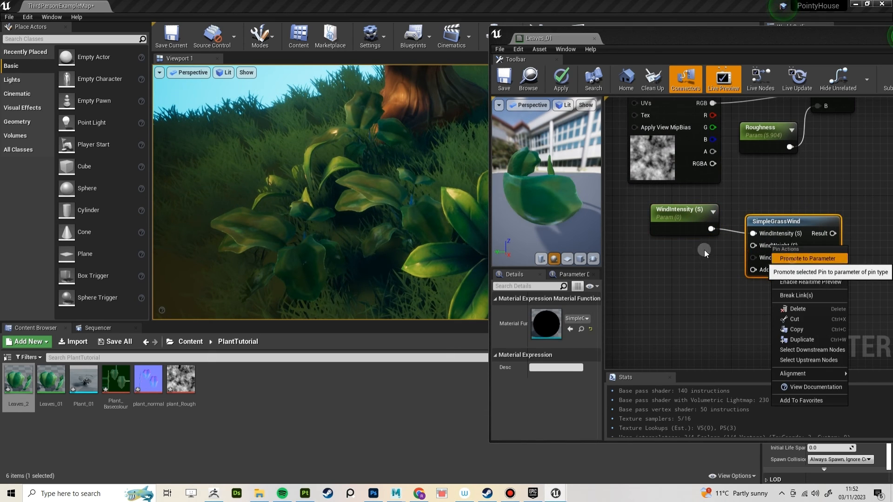
click(809, 258)
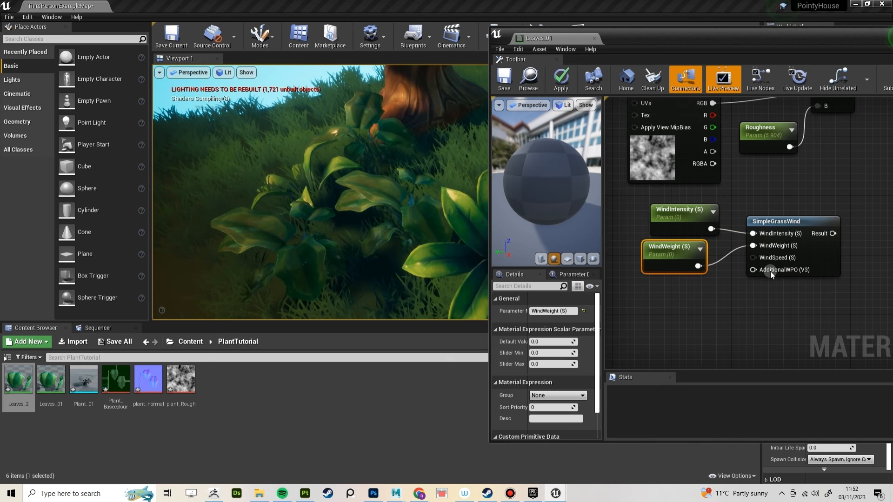
click(785, 270)
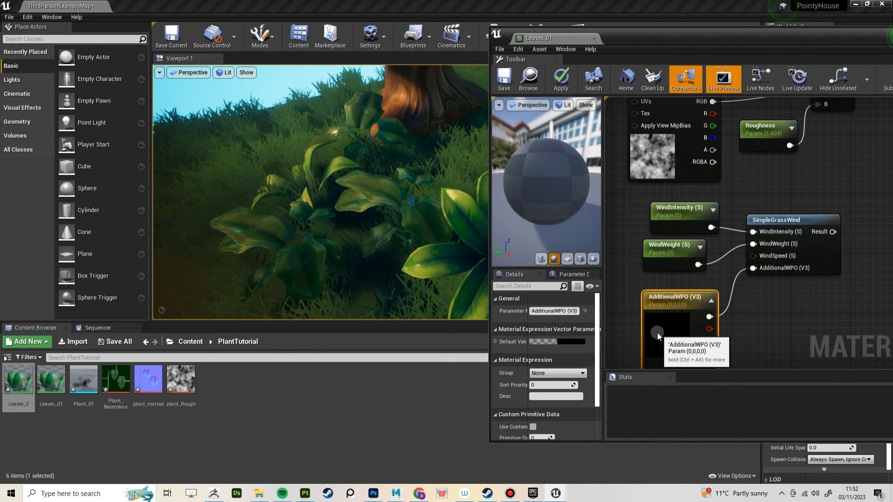
click(675, 193)
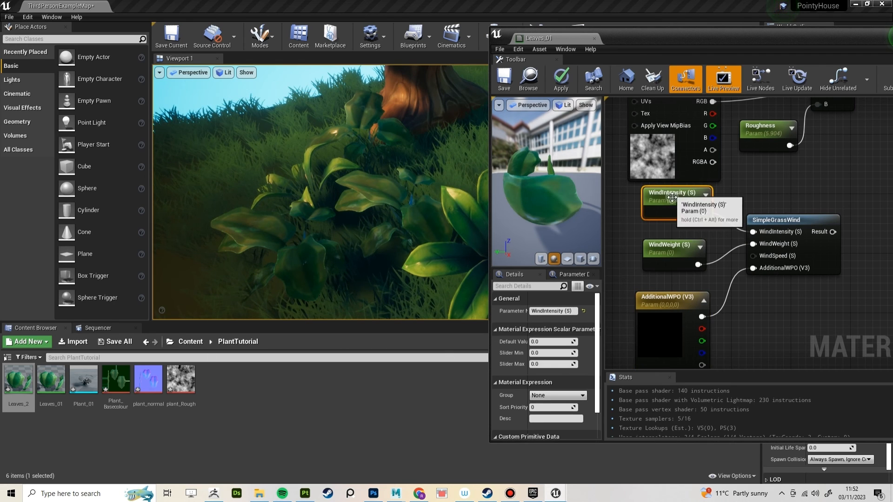
click(671, 312)
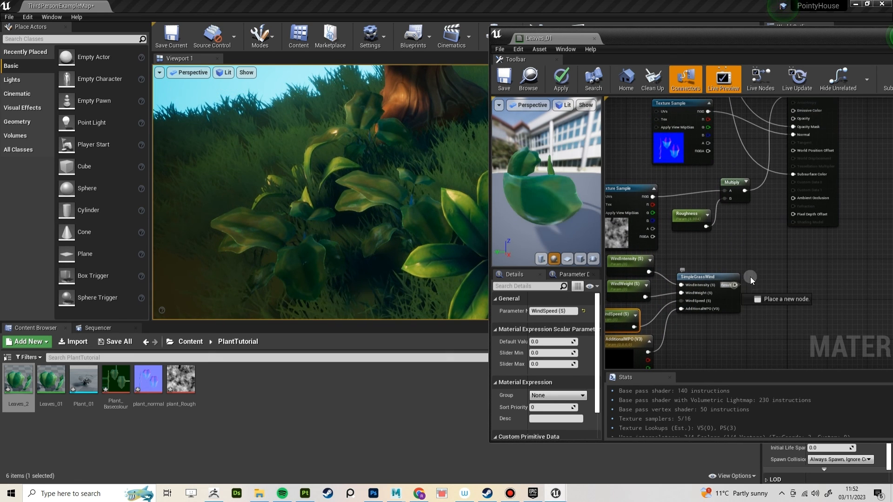
Wire SimpleGrassWind into World Position Offset and give WindIntensity, WindSpeed and WindWeight nonzero defaults.
click(561, 79)
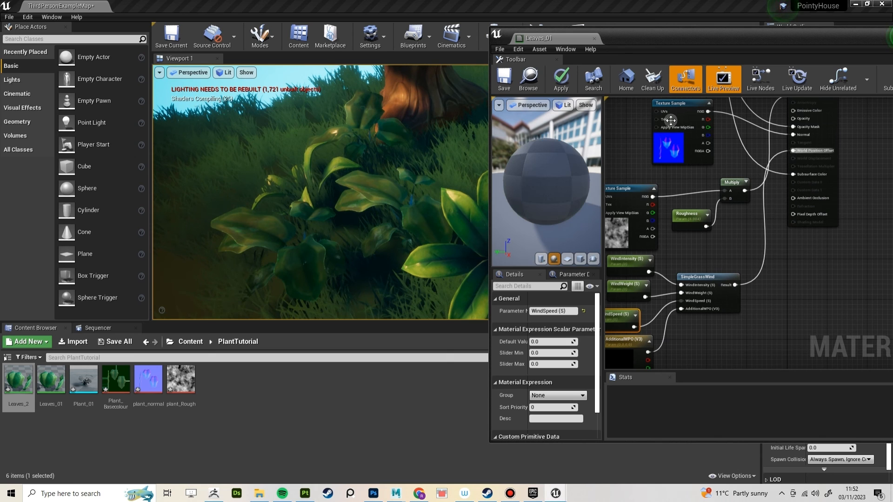
click(626, 262)
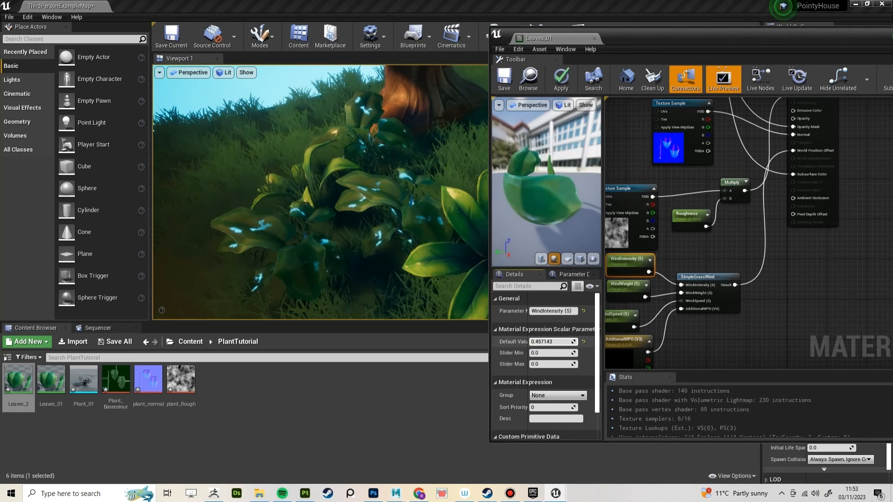
click(621, 315)
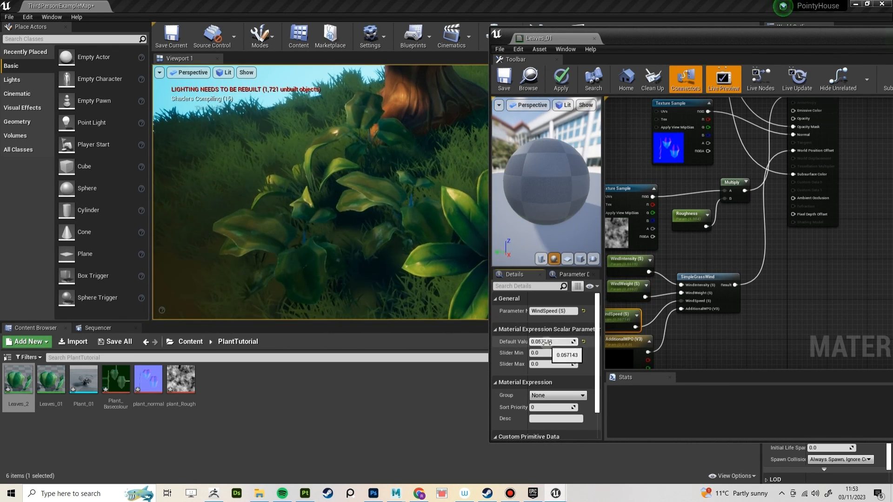
click(629, 259)
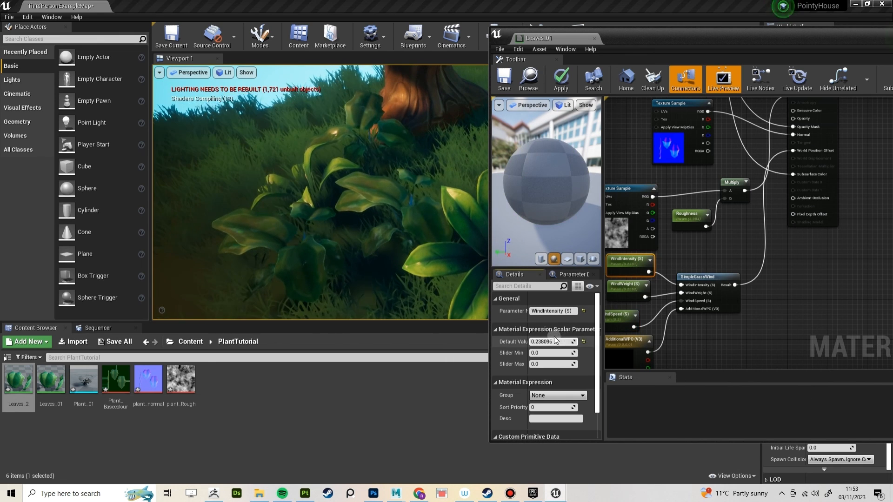
click(625, 284)
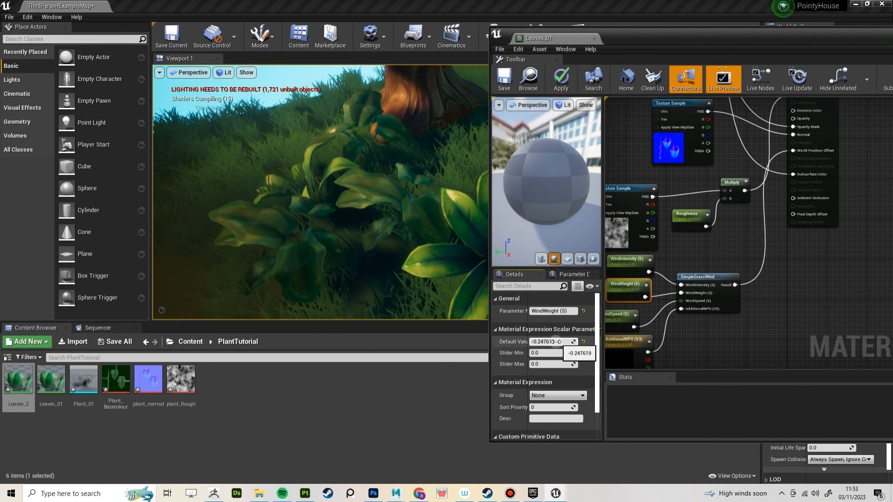
click(626, 262)
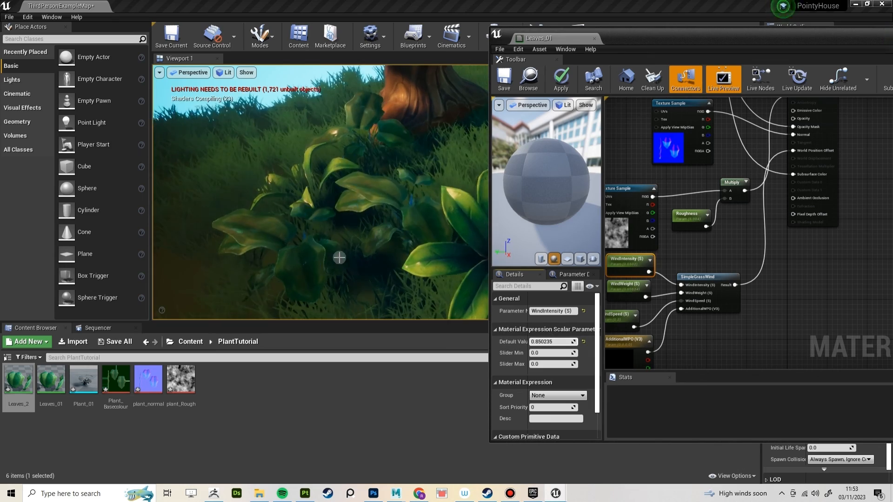